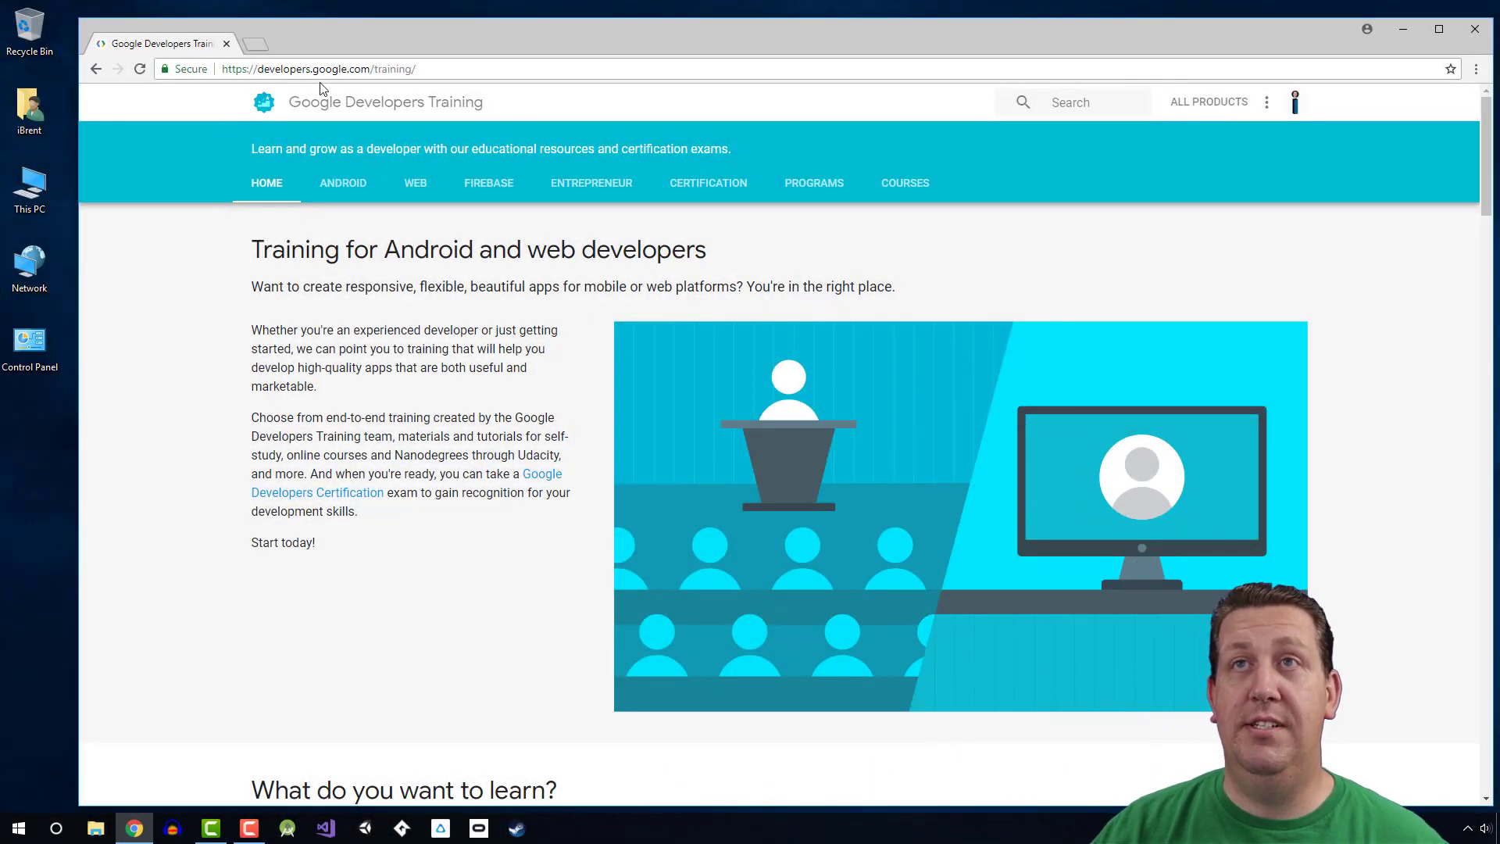
{"action": "mouse_move", "coordinate": [415, 175]}
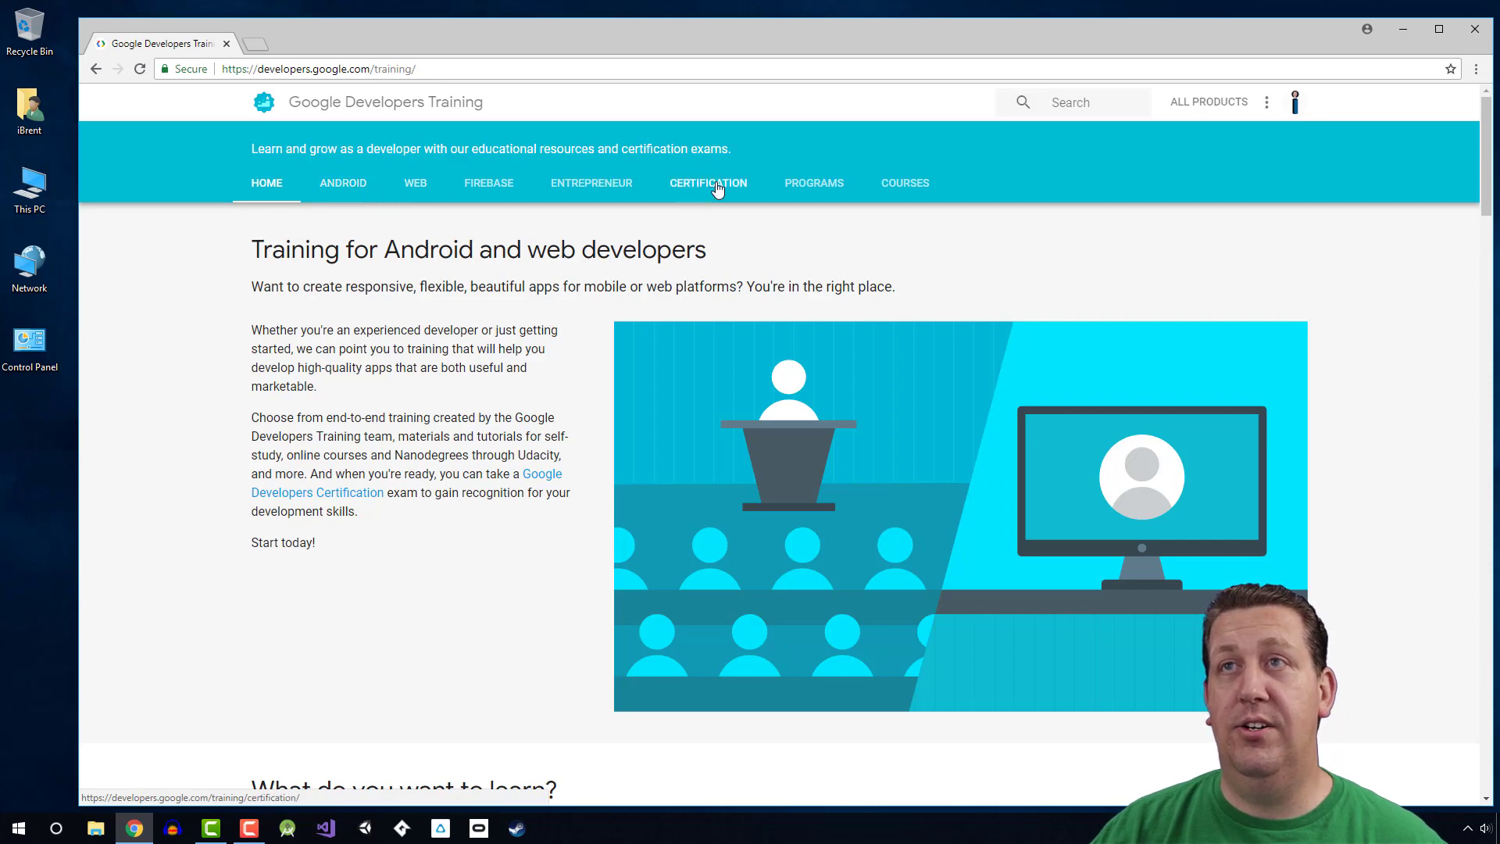
- Go to the Certification page and bring the Associate Android Developer exam into view
{"action": "left_click", "coordinate": [707, 183]}
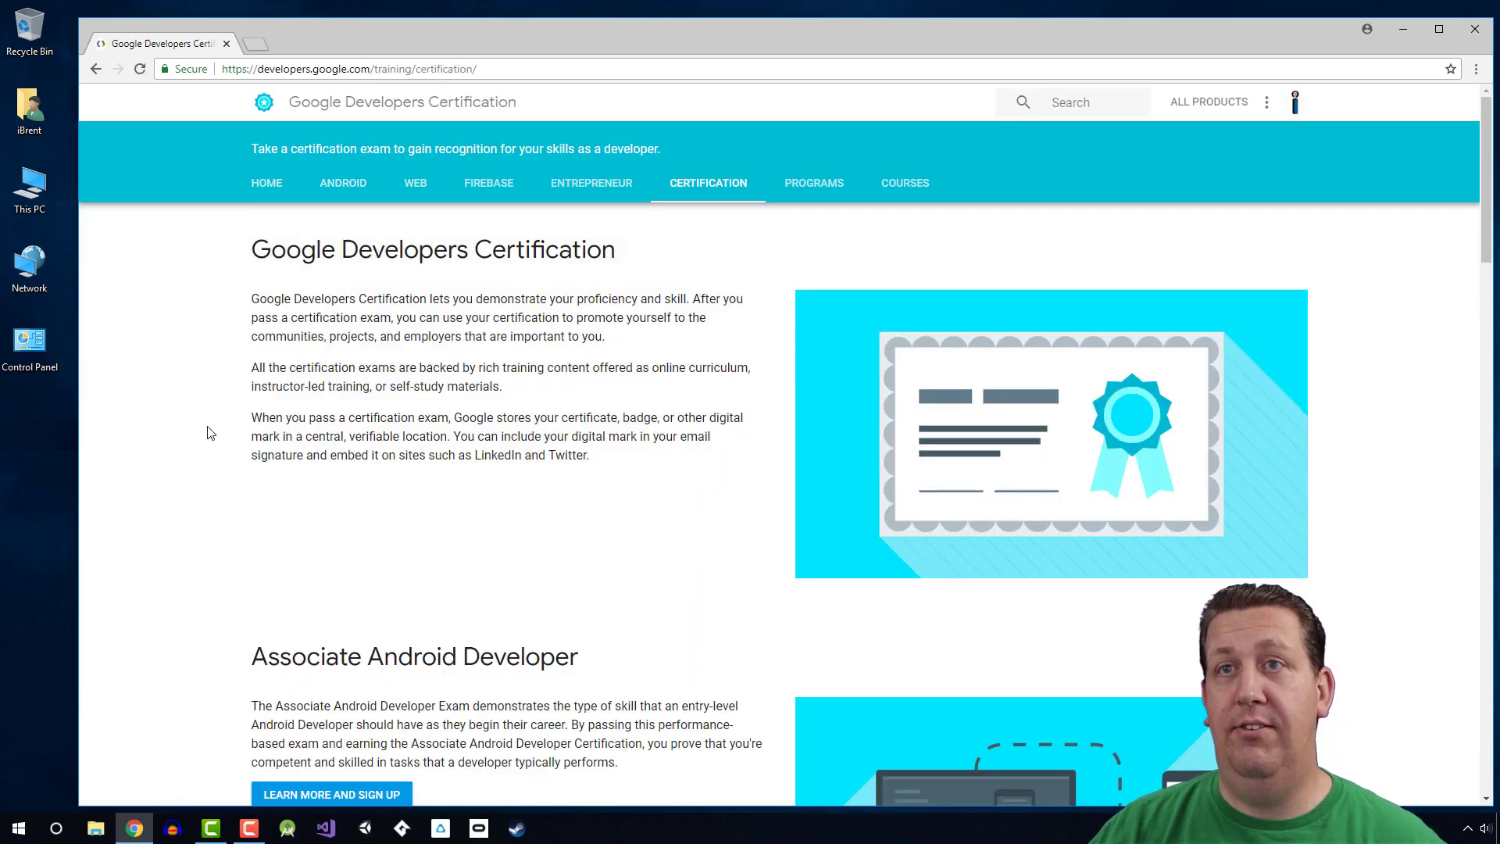
{"action": "scroll", "scroll_direction": "down", "scroll_amount": 3}
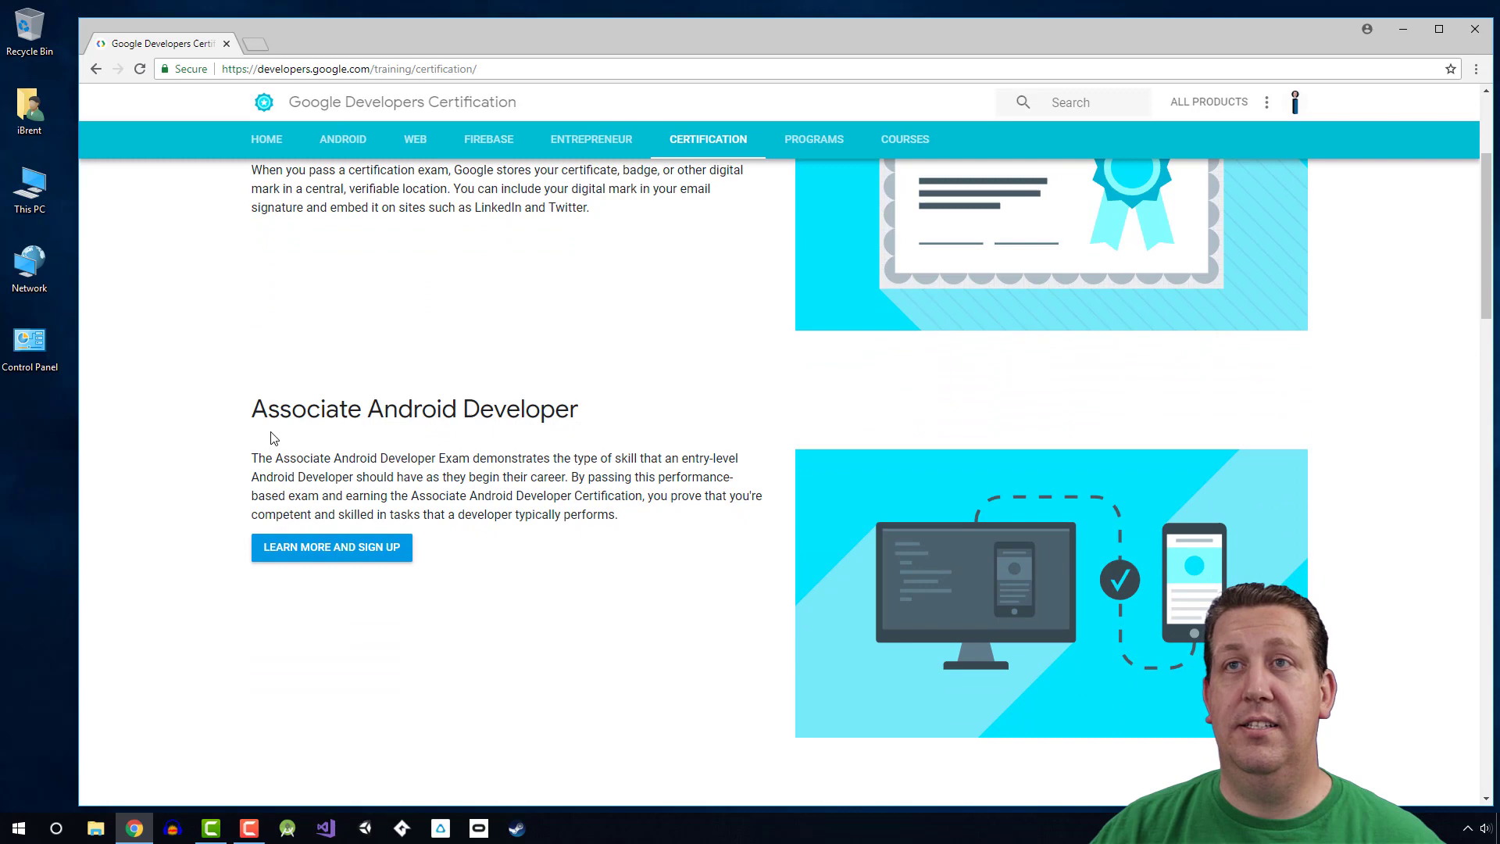
{"action": "mouse_move", "coordinate": [536, 446]}
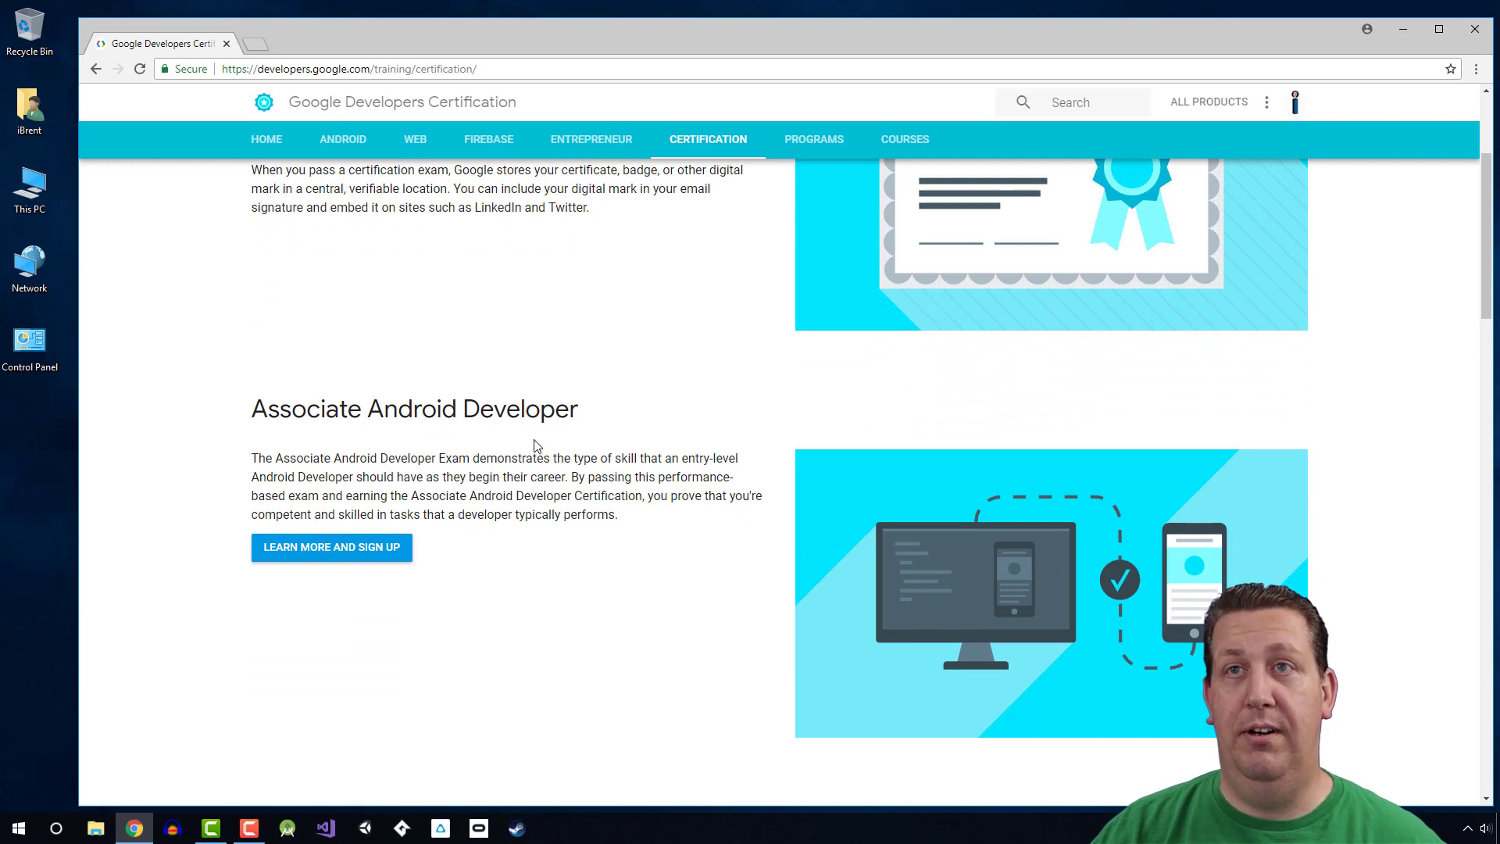
{"action": "mouse_move", "coordinate": [639, 471]}
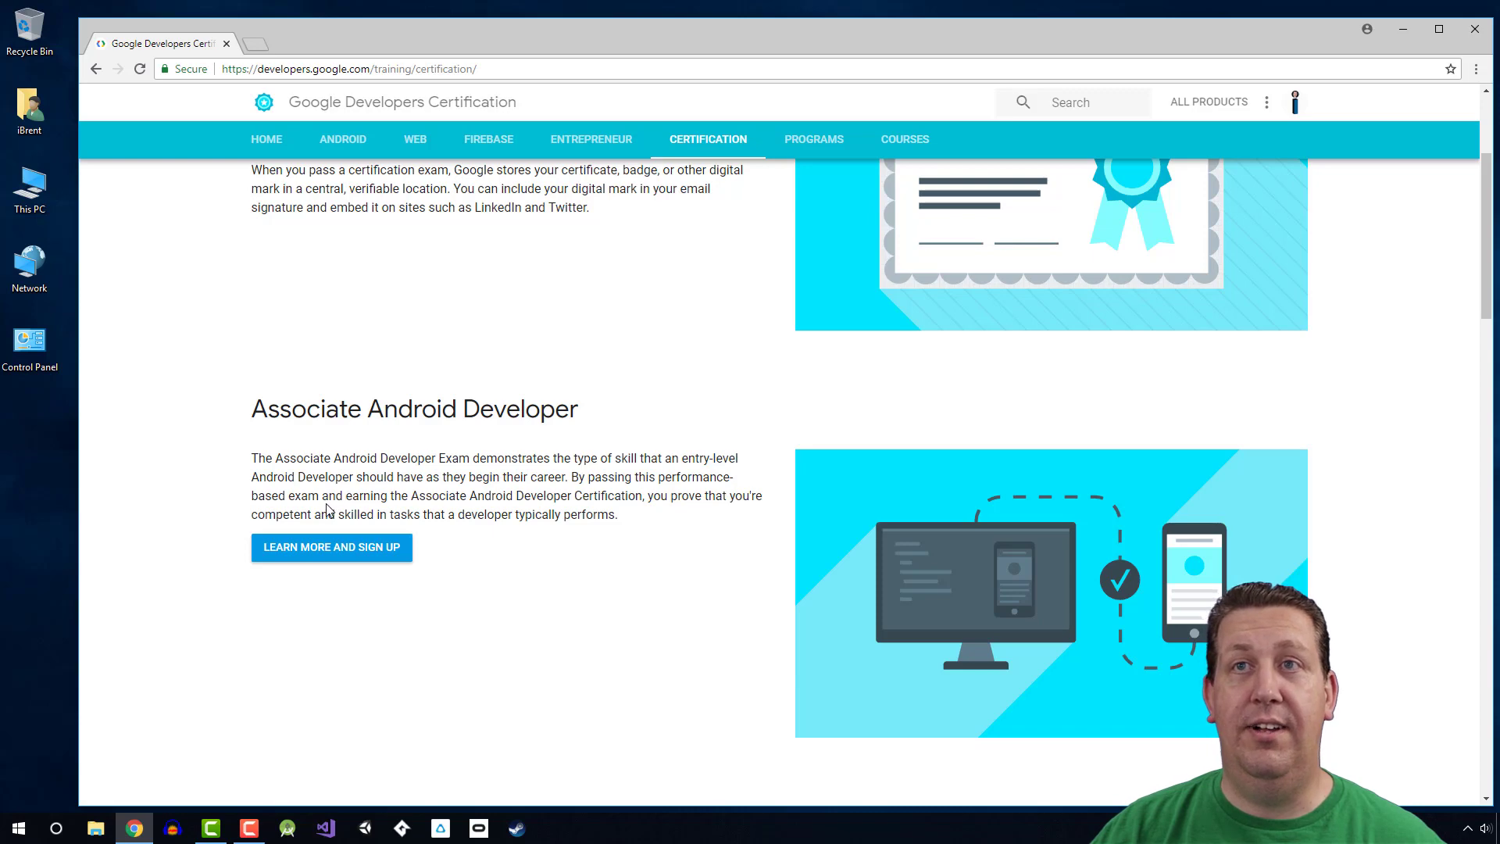
{"action": "mouse_move", "coordinate": [478, 565]}
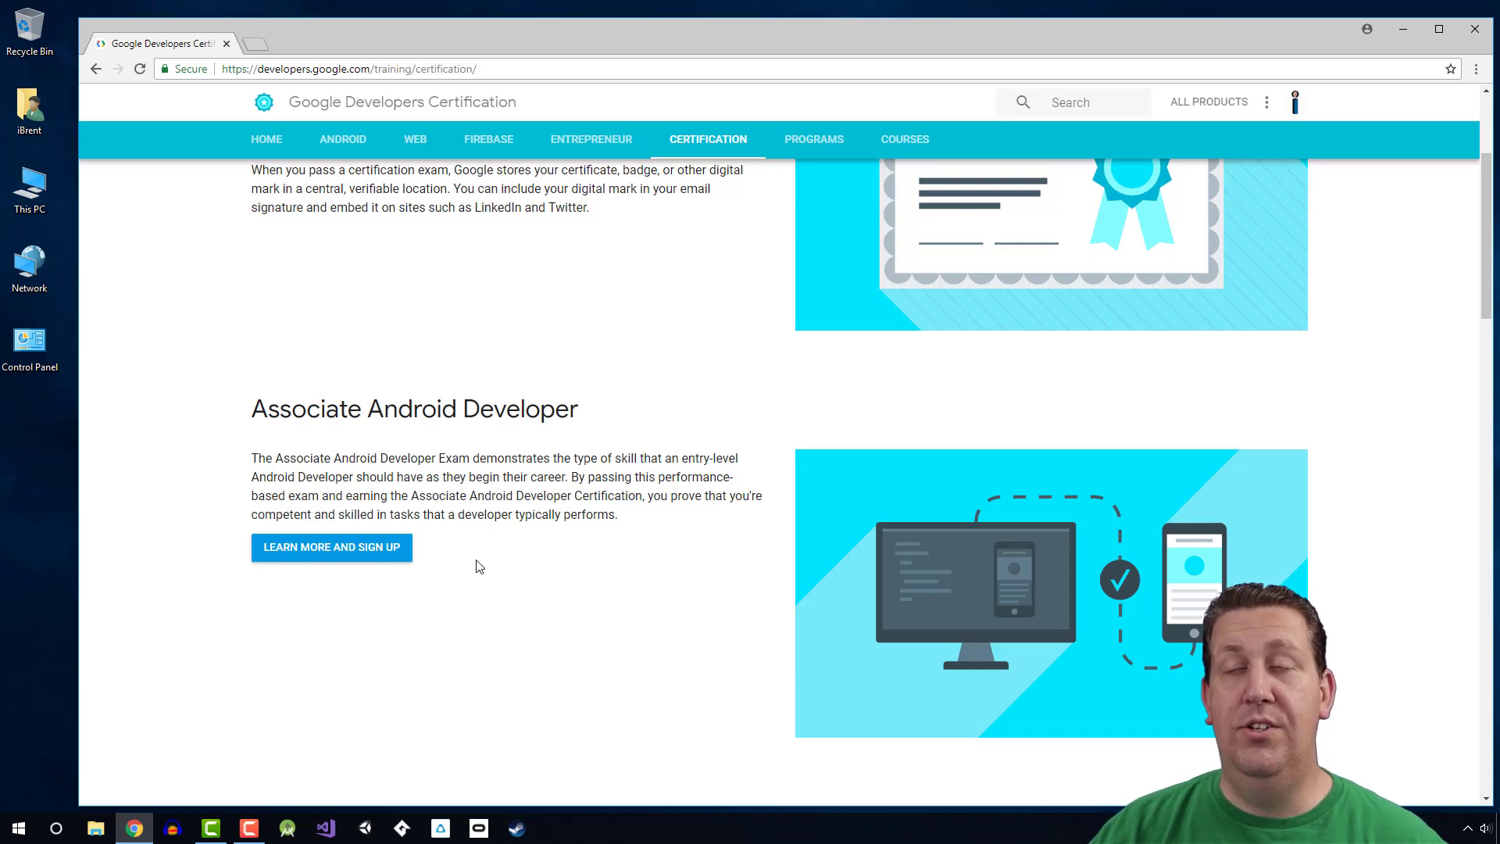
- Open the Associate Android Developer details, skim the exam content, then view its requirements
{"action": "left_click", "coordinate": [331, 547]}
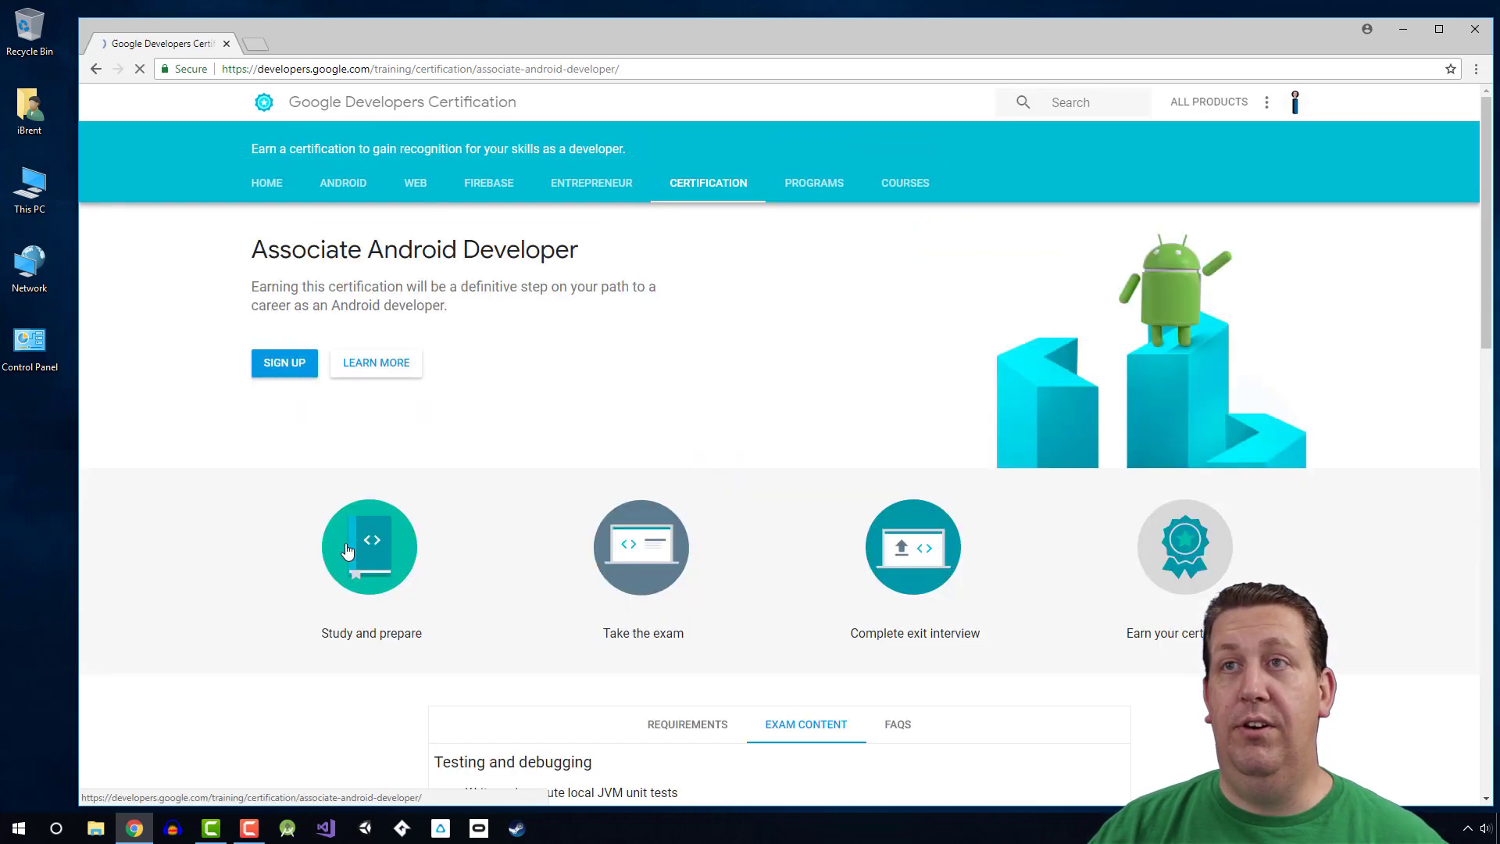
{"action": "scroll", "scroll_direction": "down", "scroll_amount": 3}
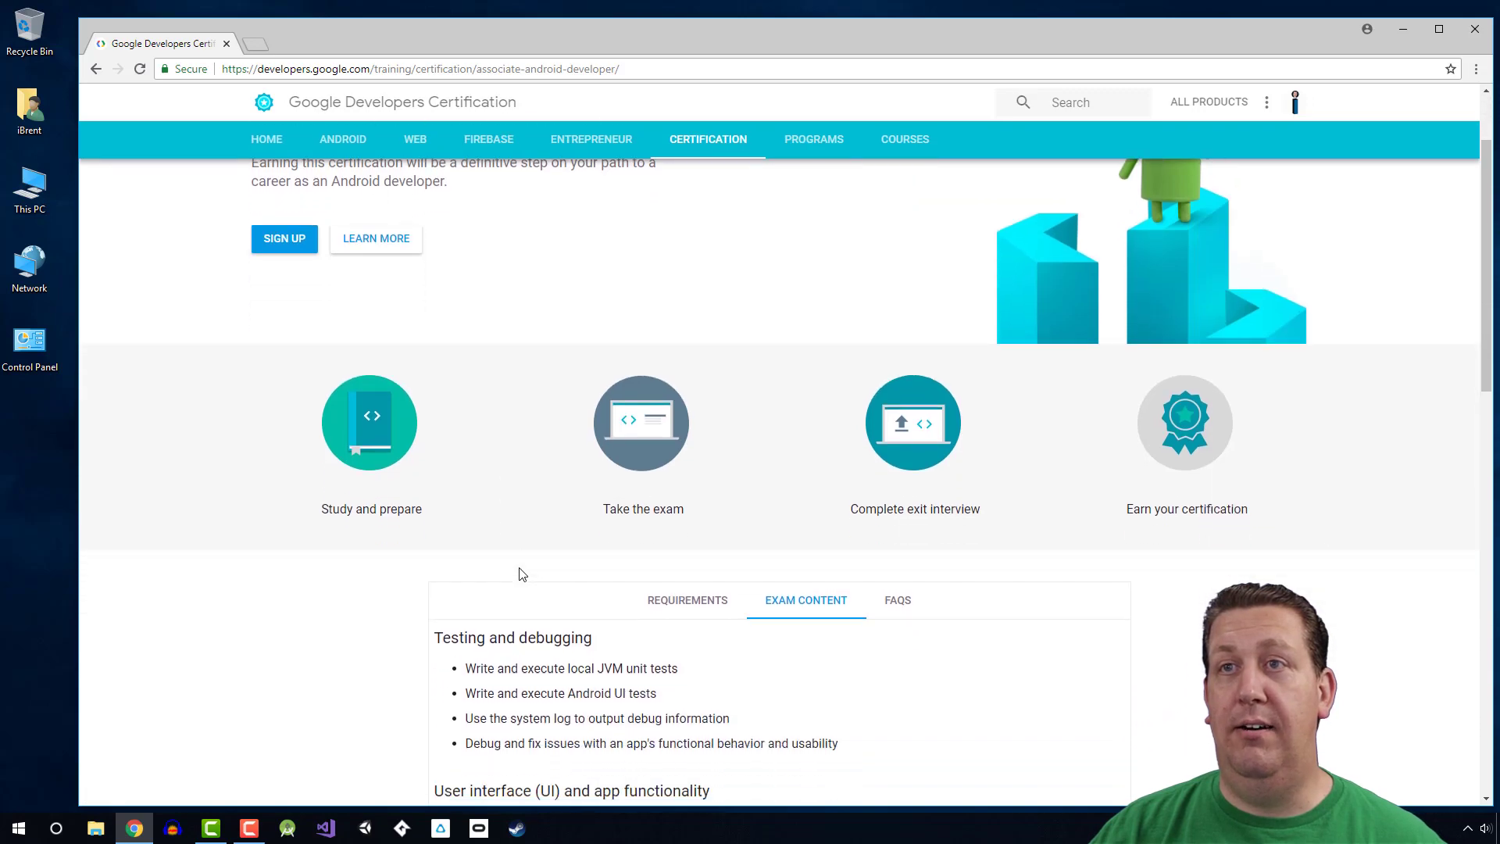
{"action": "scroll", "scroll_direction": "down", "scroll_amount": 3}
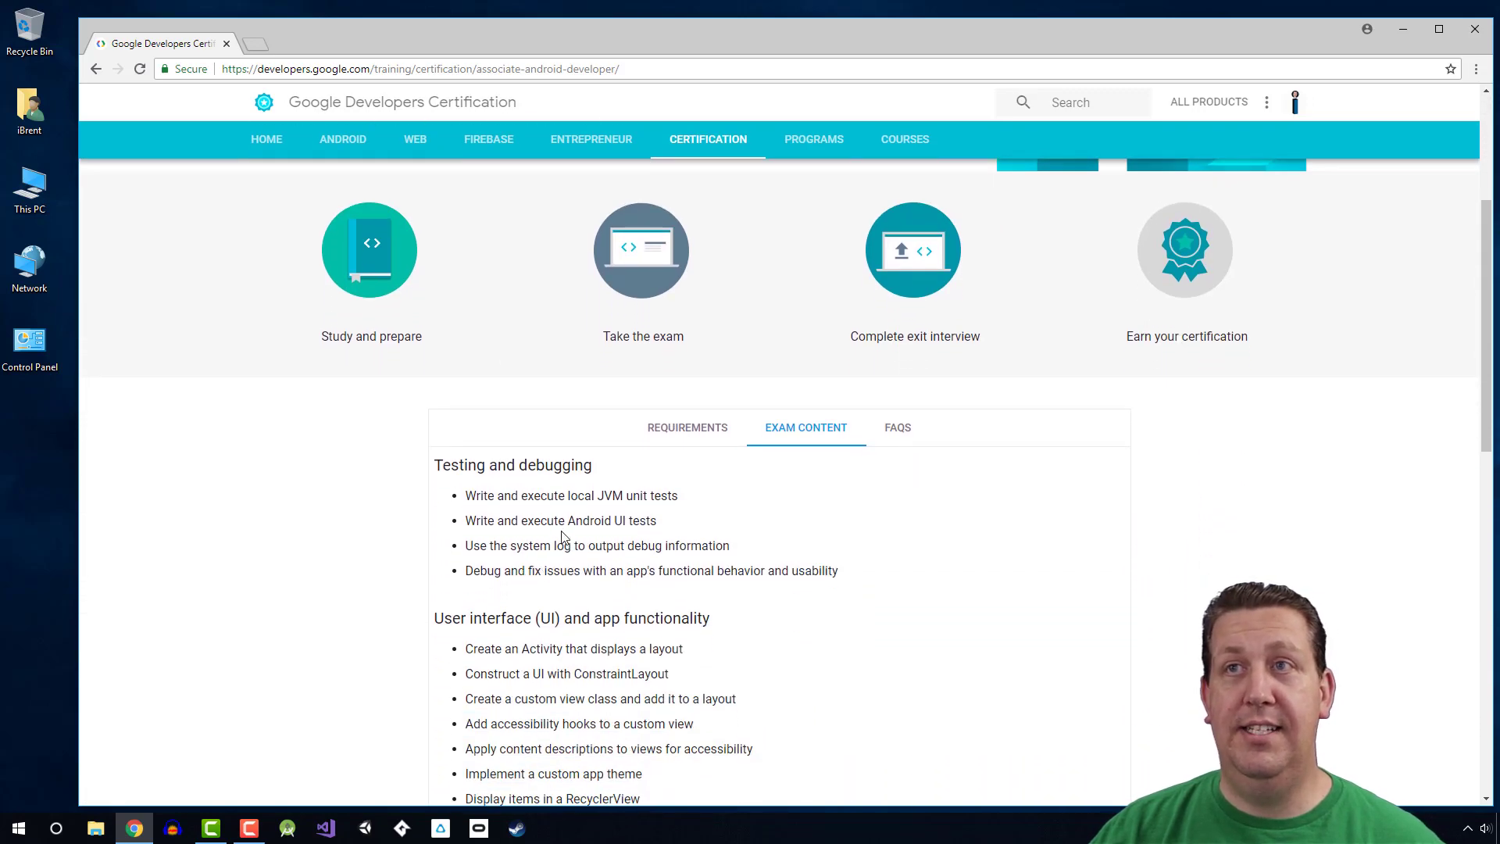
{"action": "left_click", "coordinate": [687, 427]}
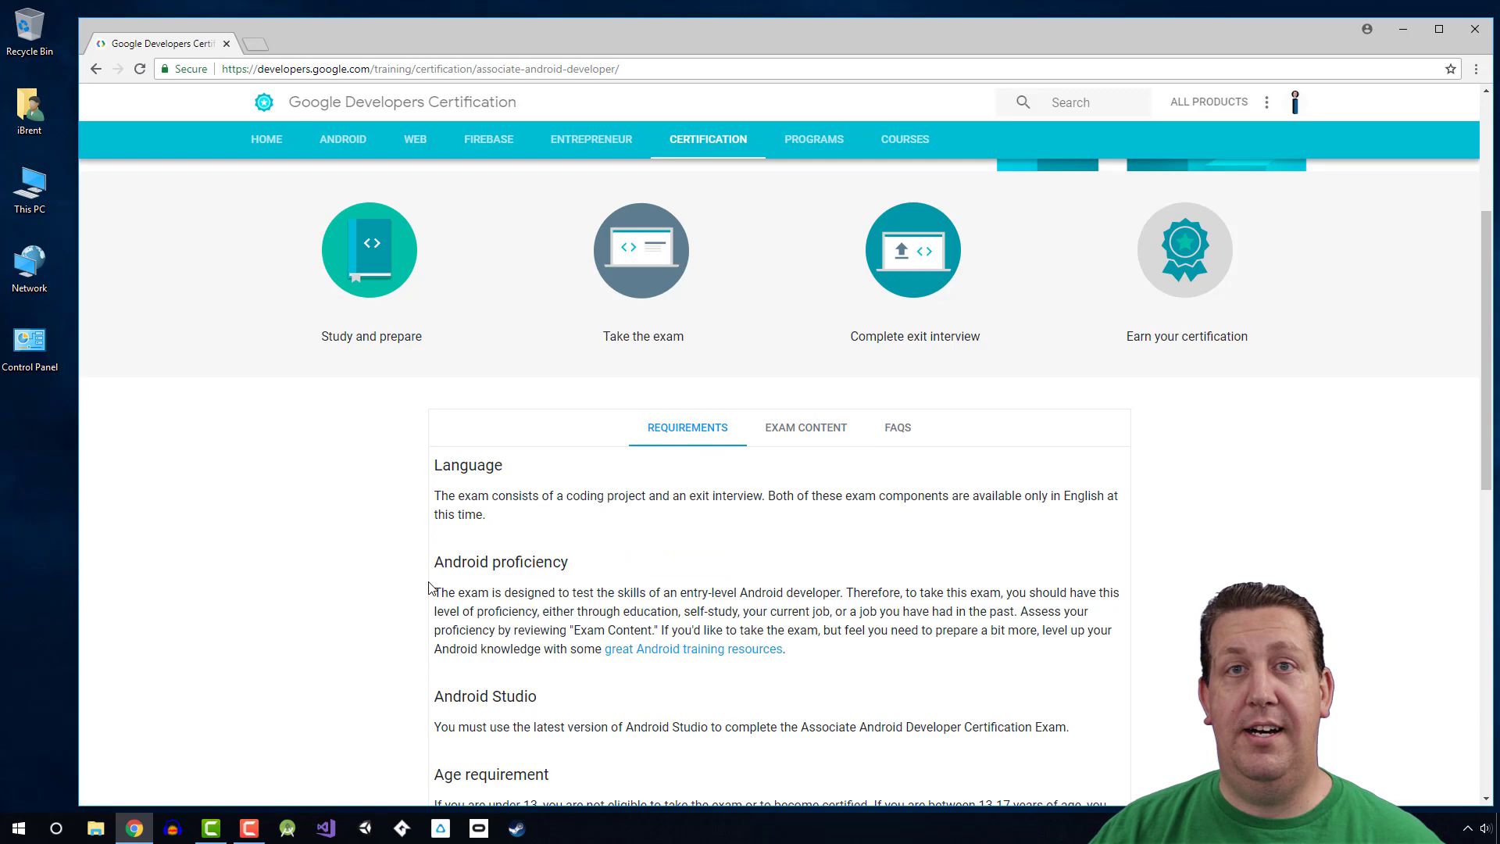
{"action": "mouse_move", "coordinate": [383, 600]}
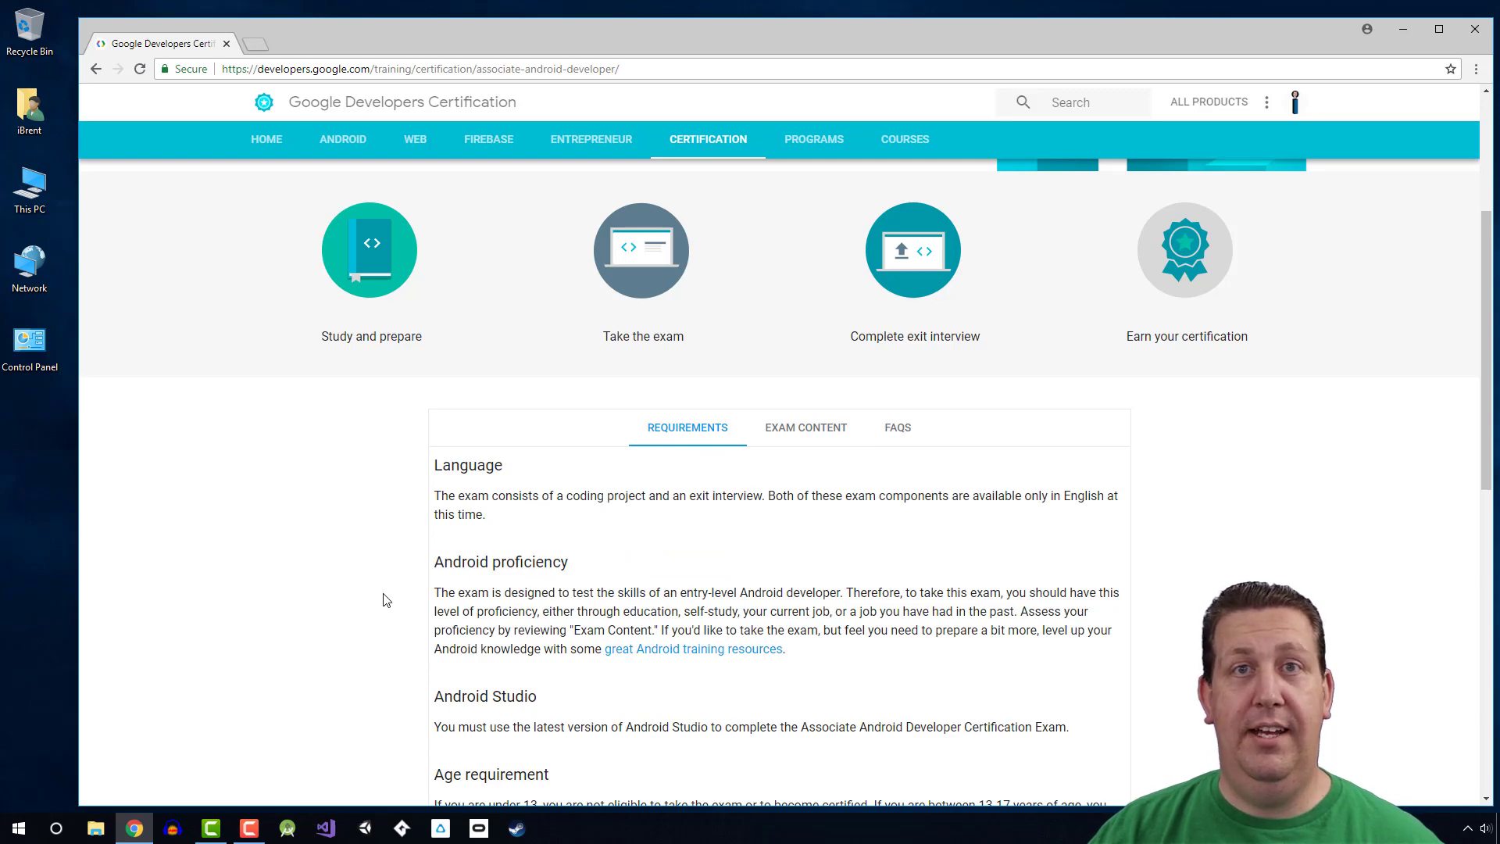
{"action": "mouse_move", "coordinate": [671, 512]}
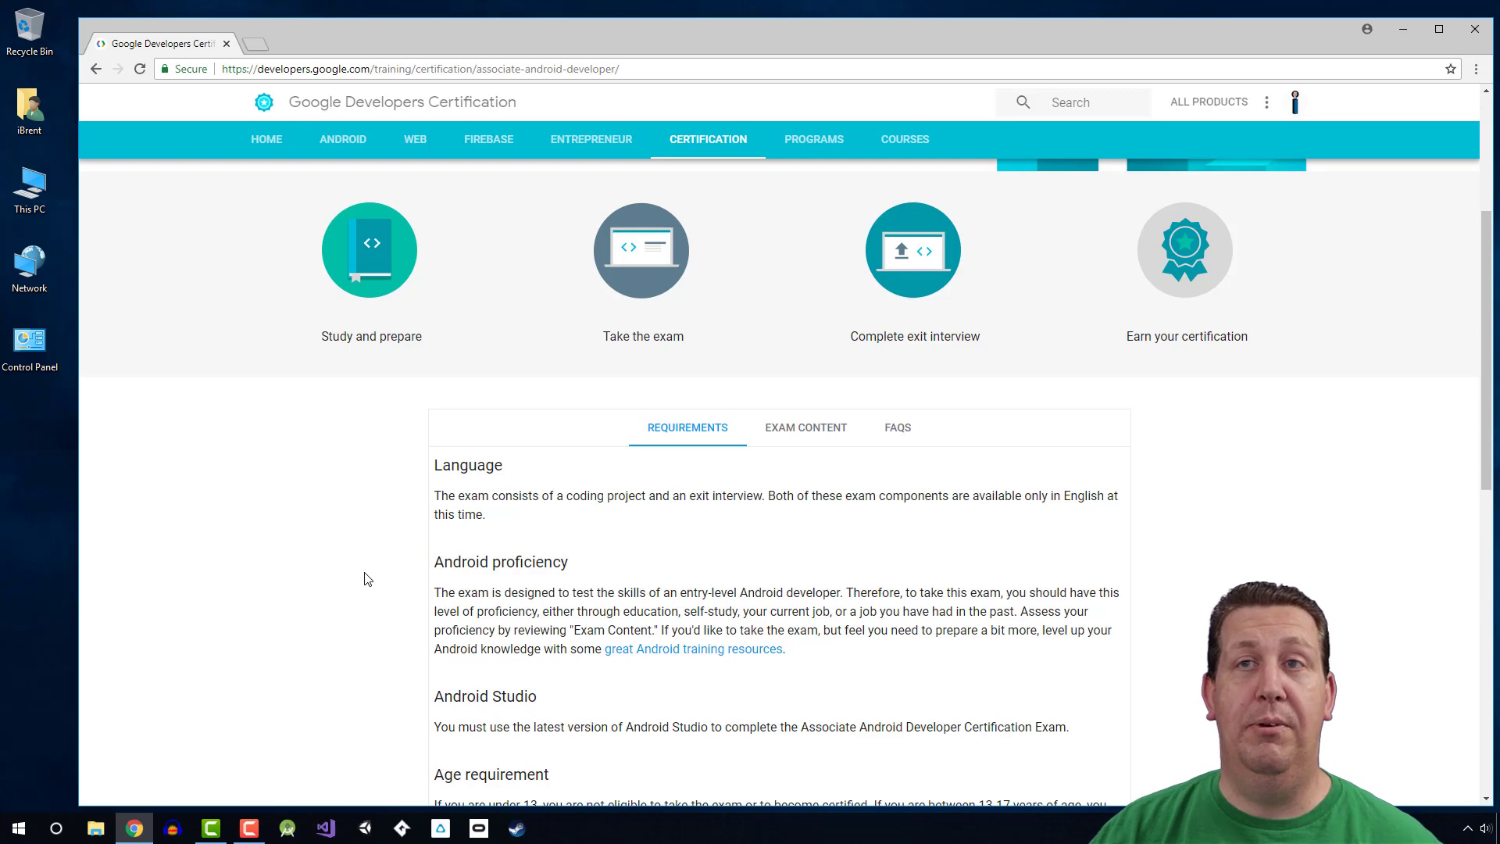
{"action": "mouse_move", "coordinate": [601, 470]}
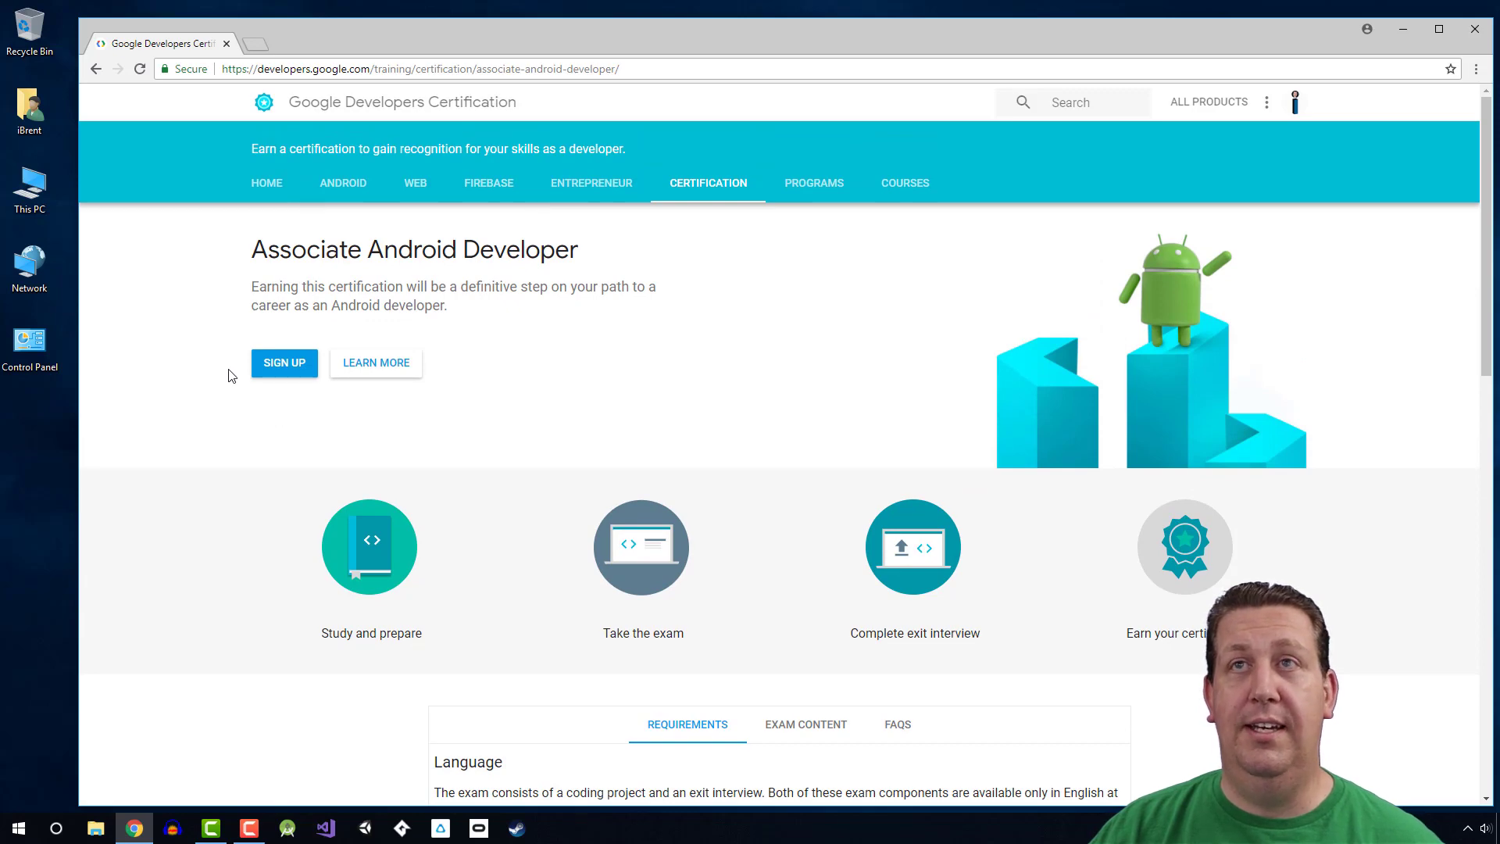
{"action": "mouse_move", "coordinate": [342, 182]}
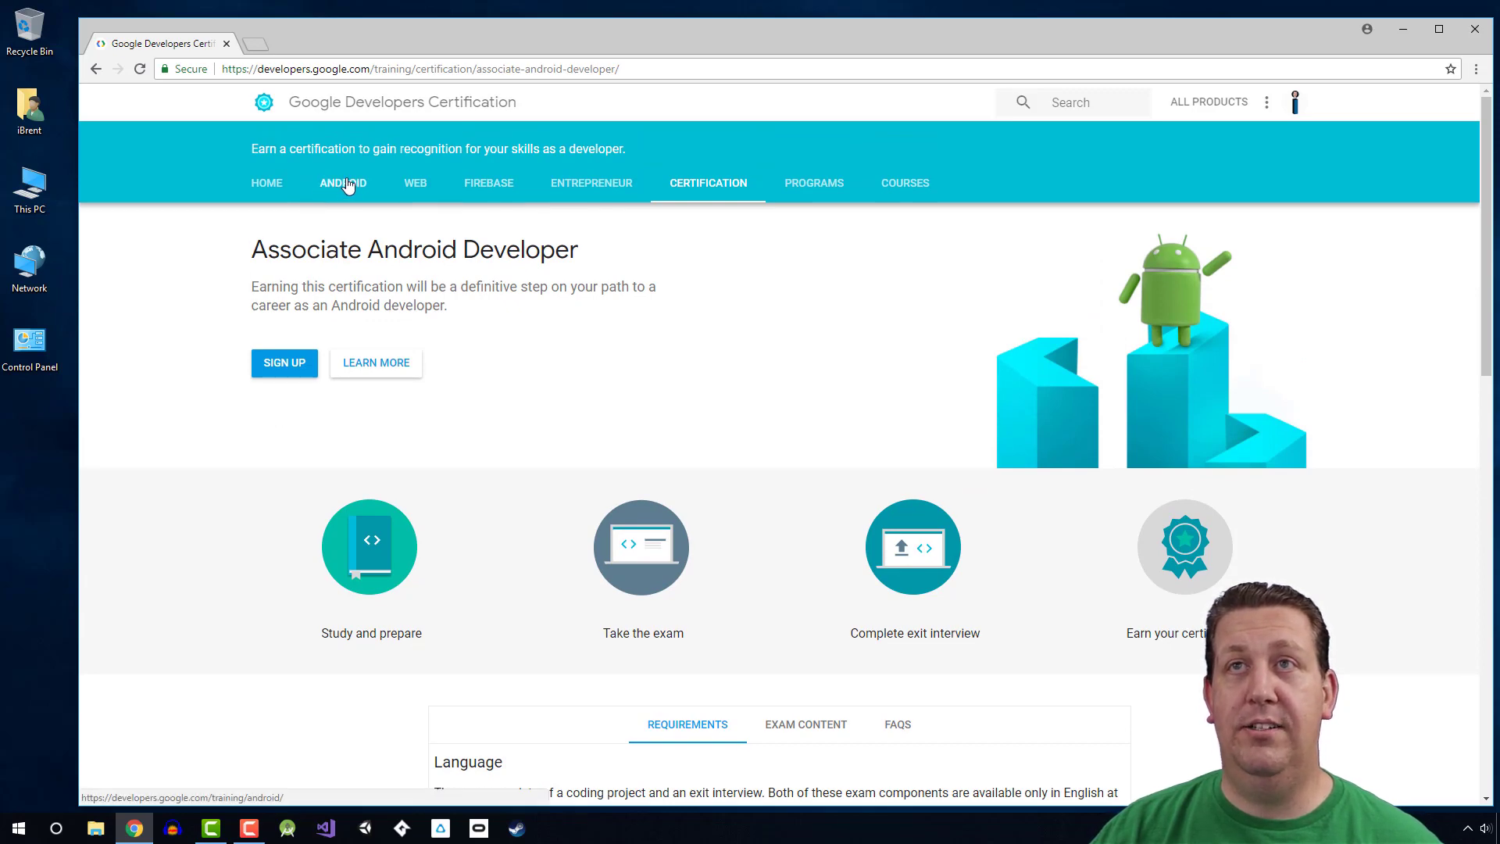
- Open Android training and browse the Android Developer Fundamentals (V2) course overview
{"action": "left_click", "coordinate": [341, 183]}
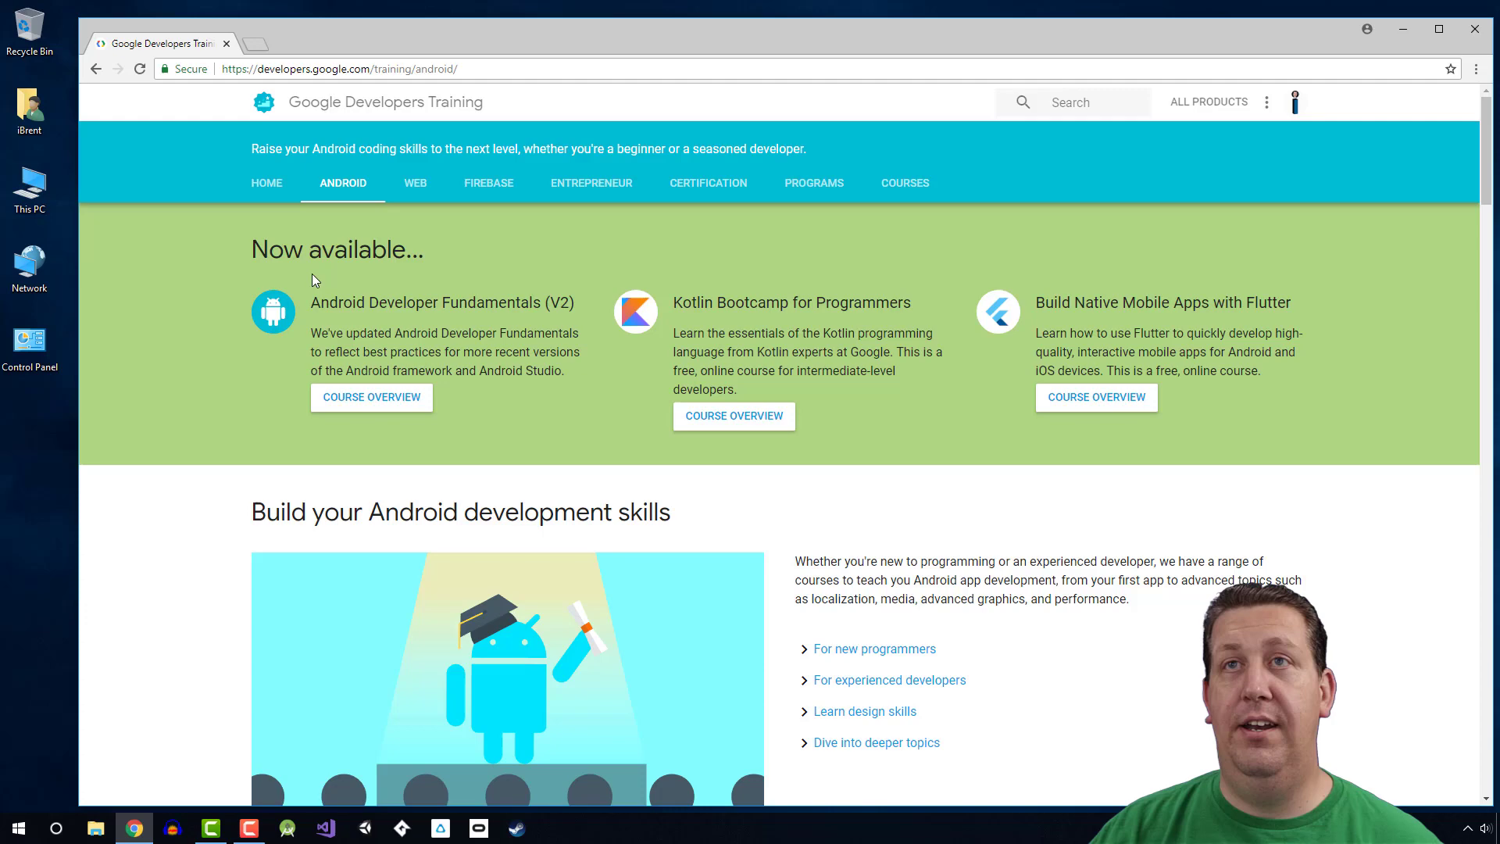
{"action": "mouse_move", "coordinate": [315, 328]}
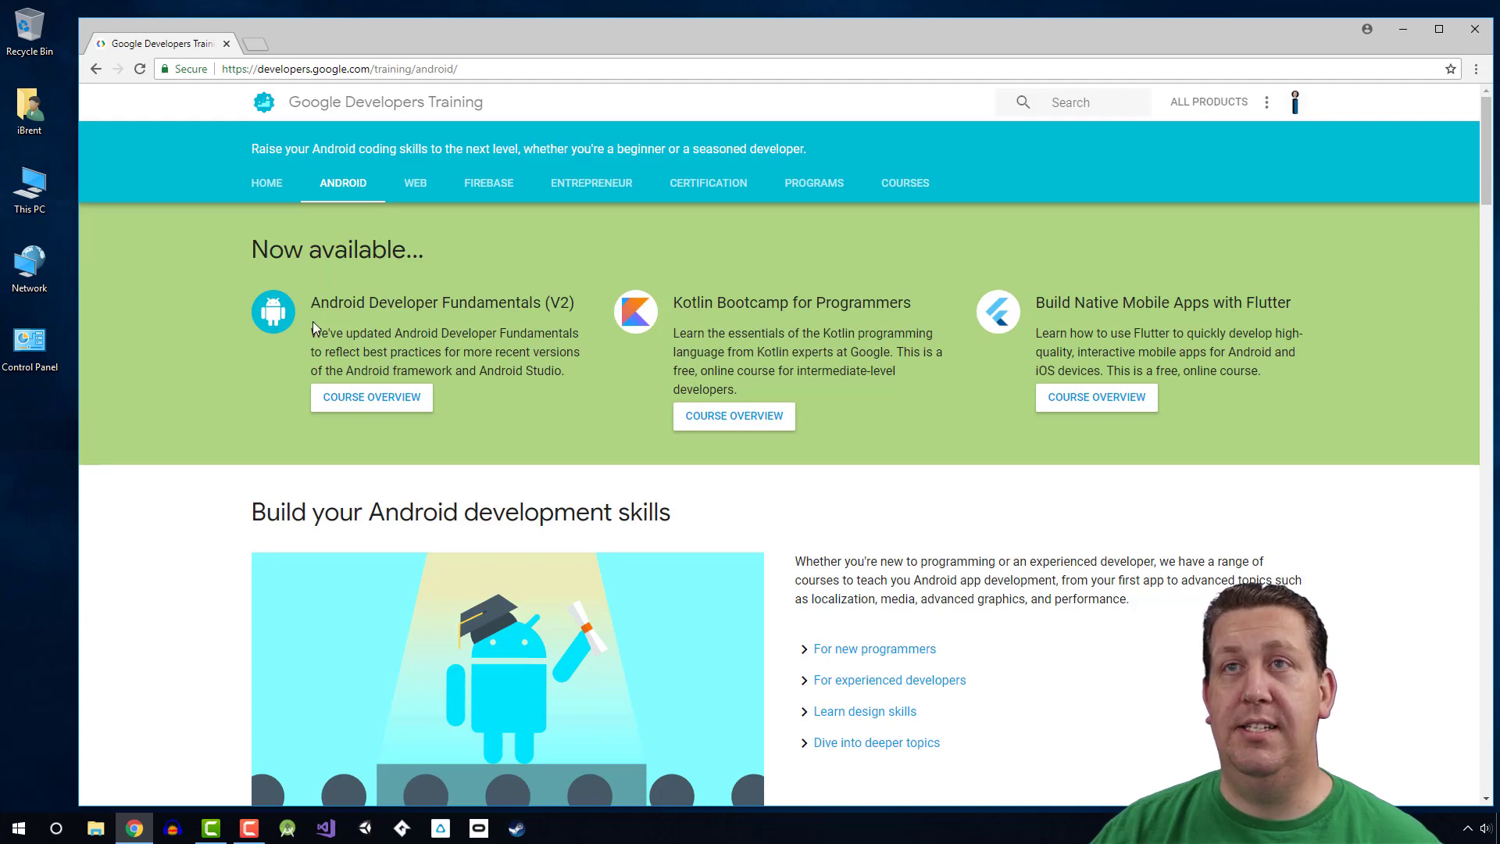
{"action": "mouse_move", "coordinate": [504, 373]}
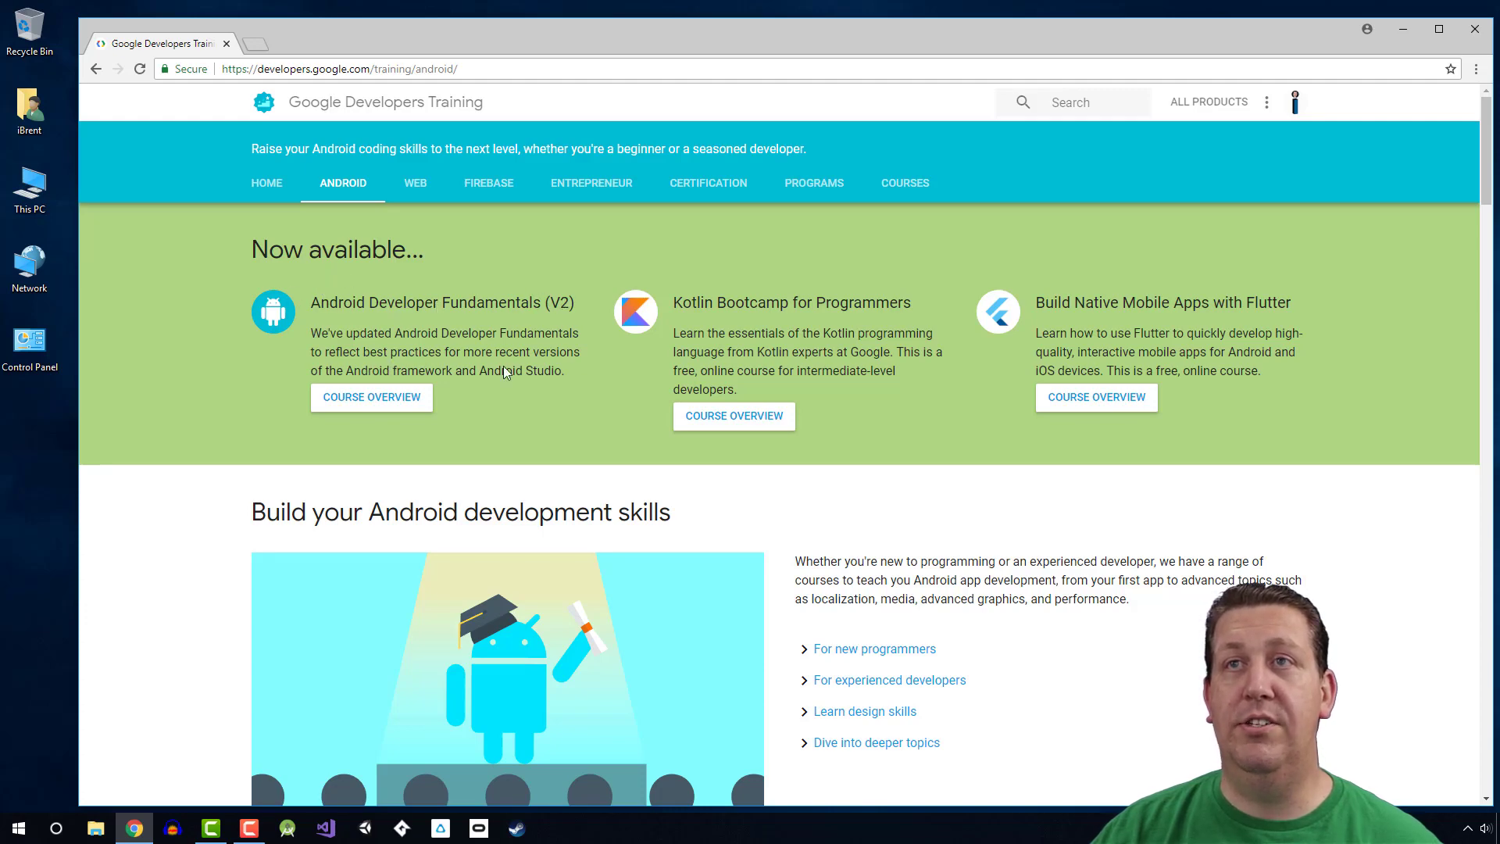
{"action": "left_click", "coordinate": [372, 397]}
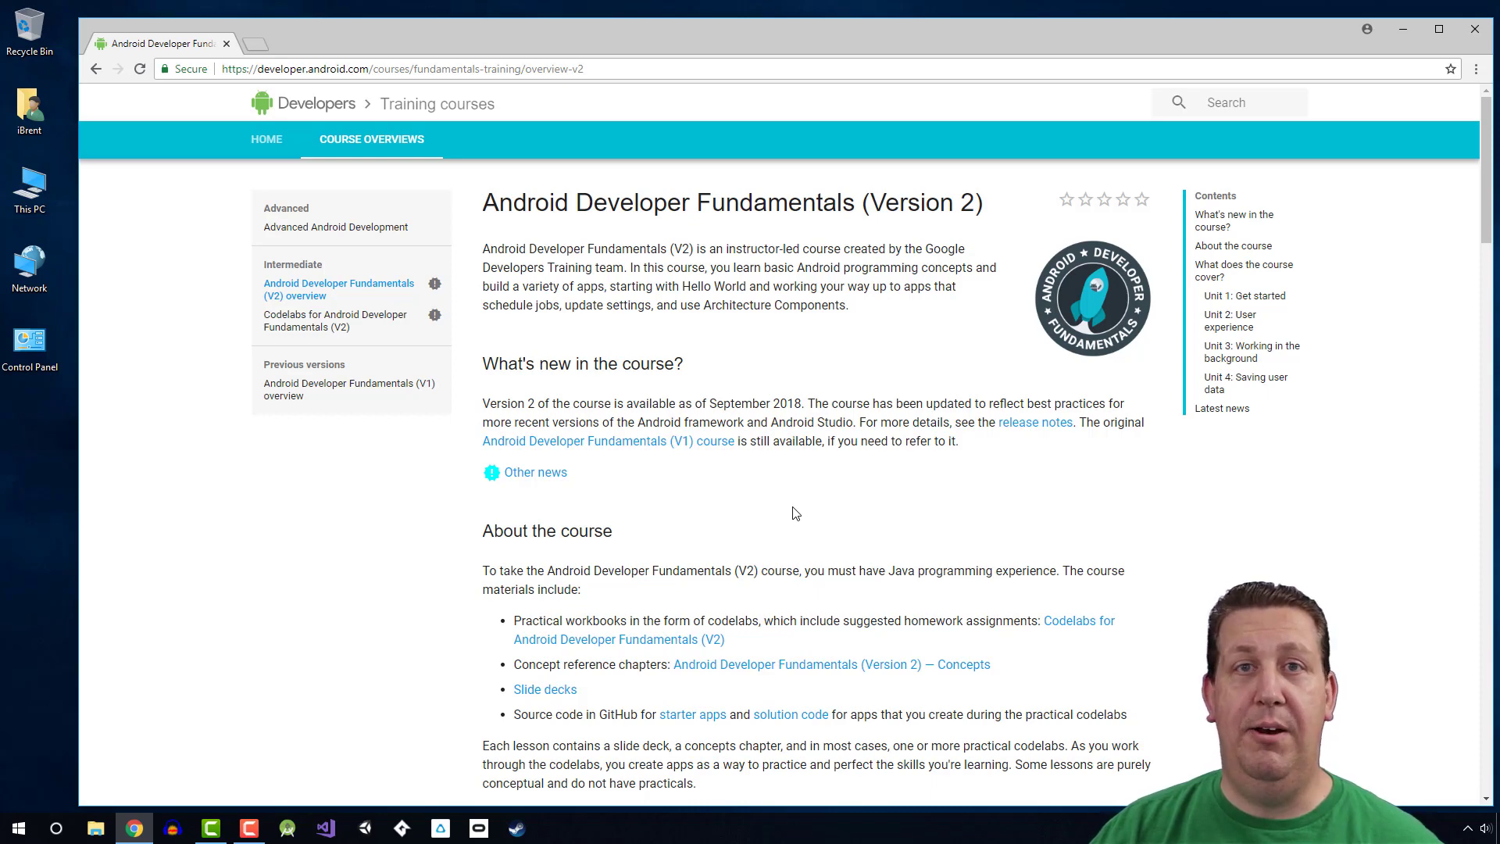
{"action": "mouse_move", "coordinate": [770, 405]}
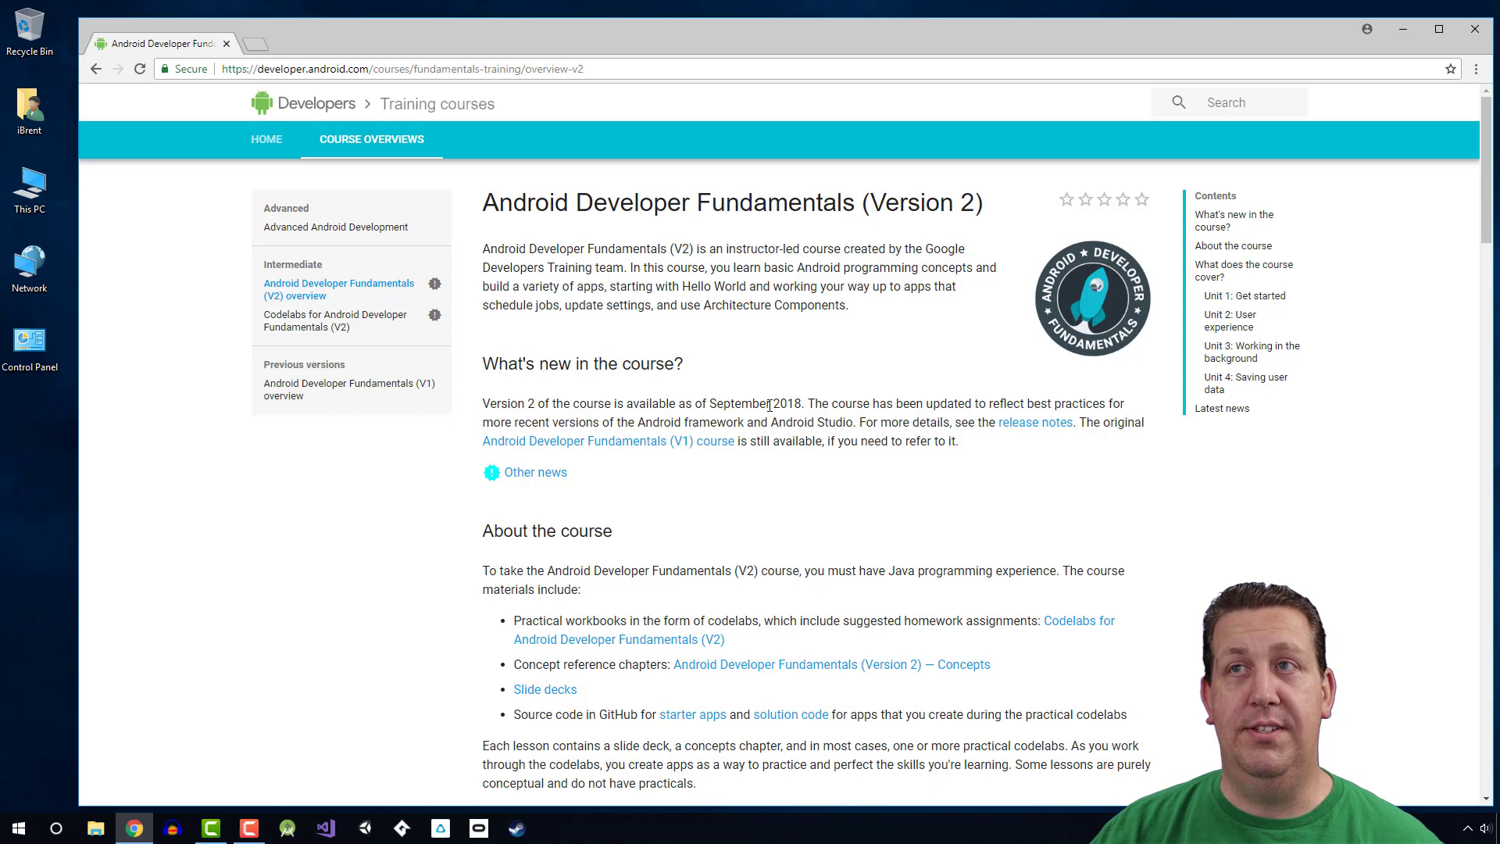
{"action": "mouse_move", "coordinate": [783, 481]}
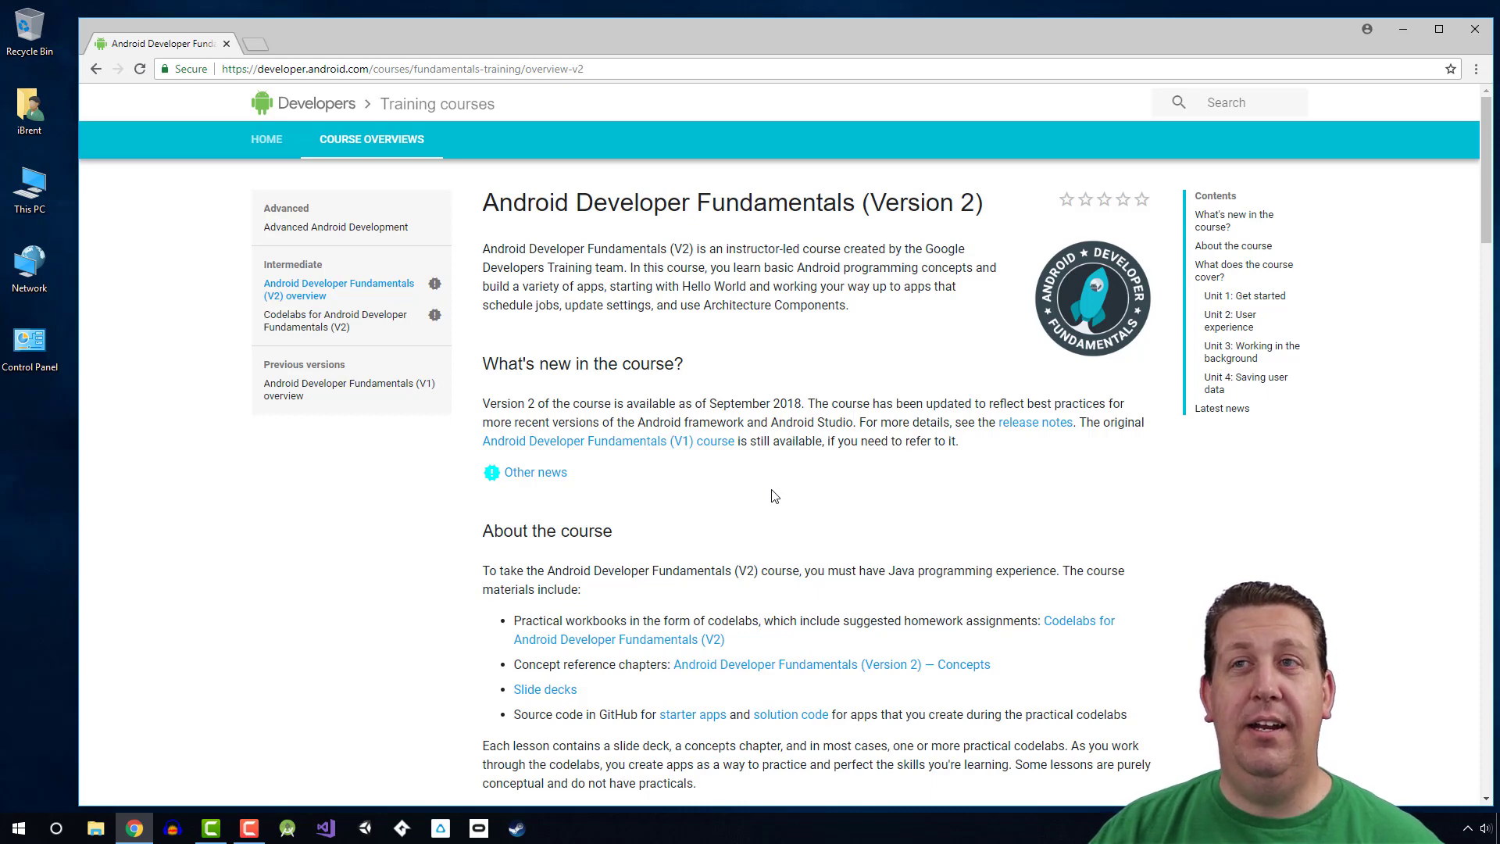
{"action": "scroll", "scroll_direction": "down", "scroll_amount": 3}
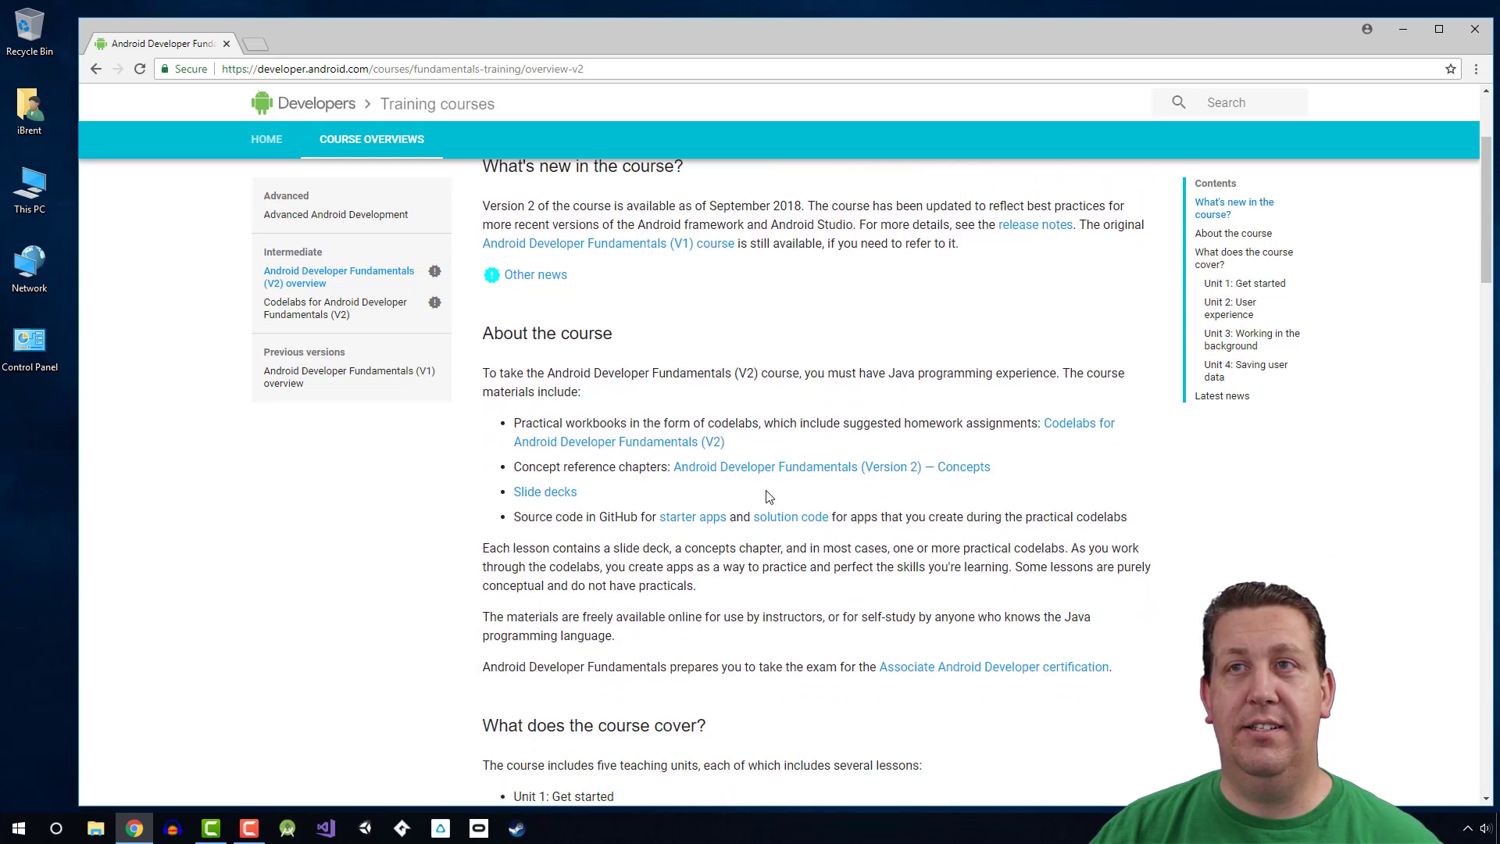
{"action": "mouse_move", "coordinate": [775, 508]}
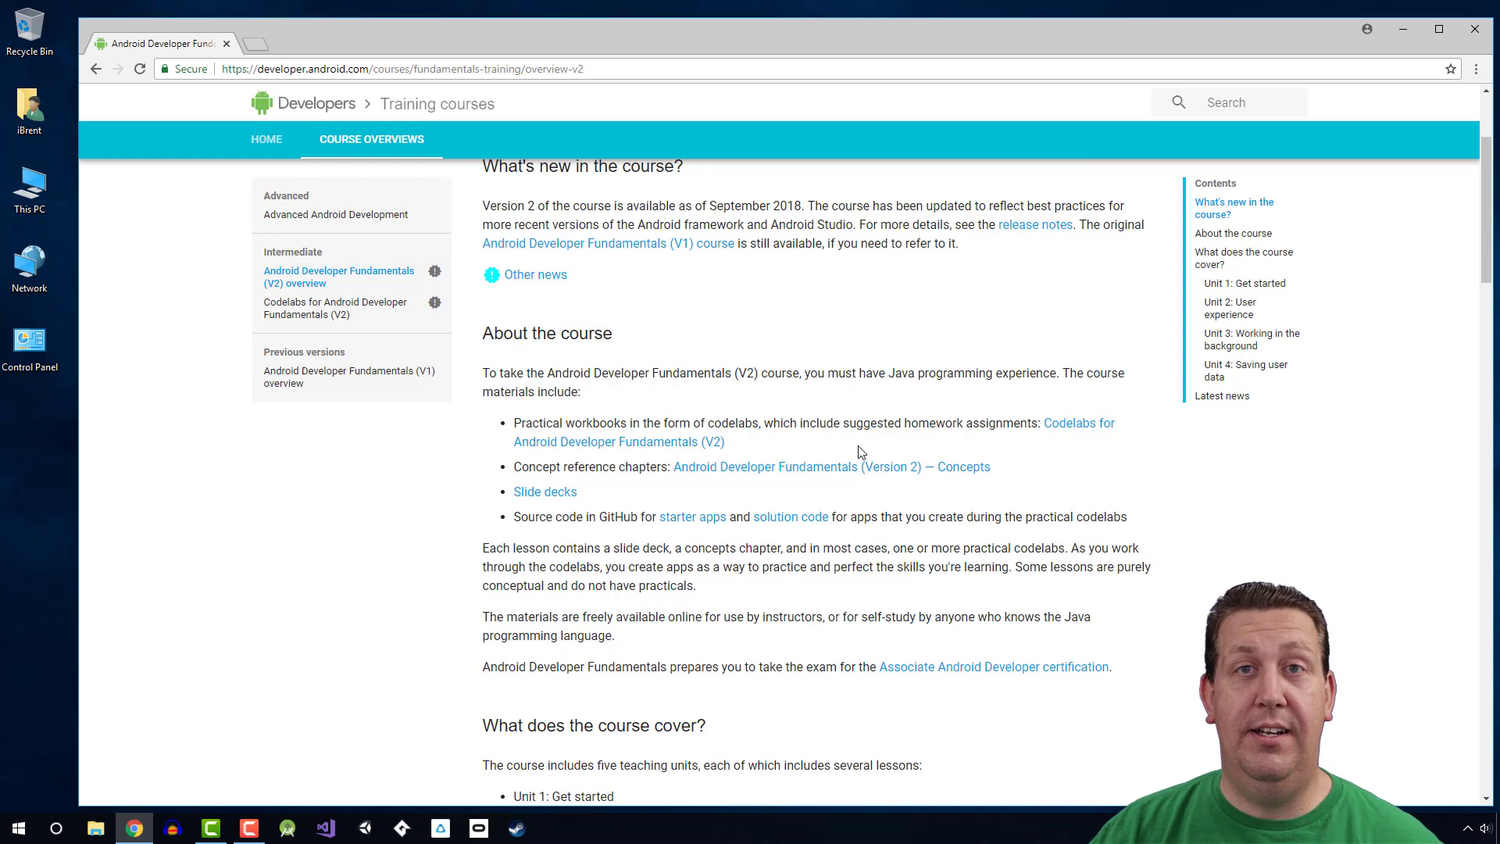
{"action": "mouse_move", "coordinate": [834, 473]}
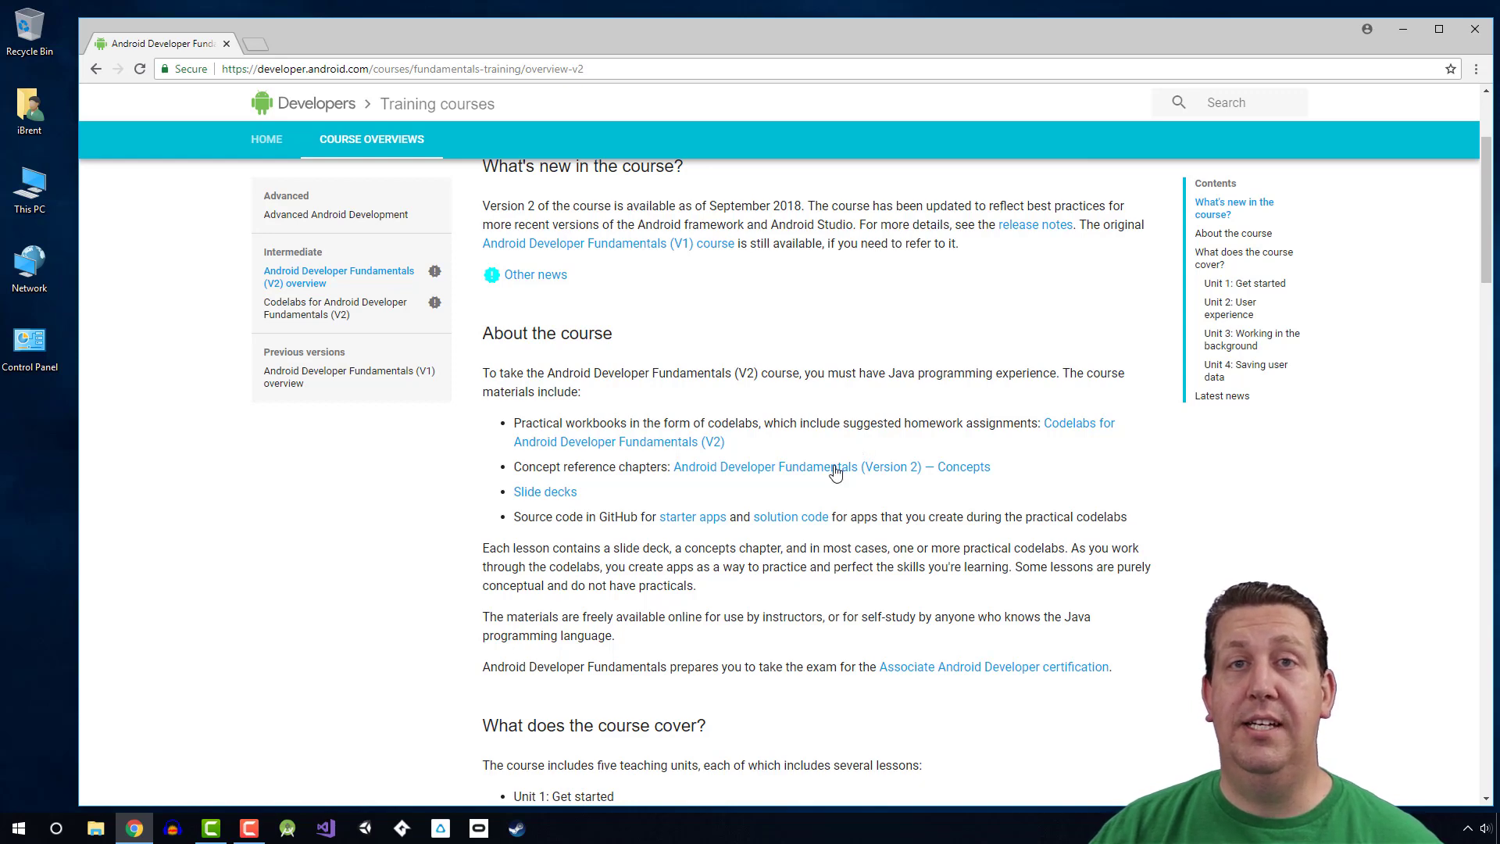
{"action": "mouse_move", "coordinate": [1056, 432]}
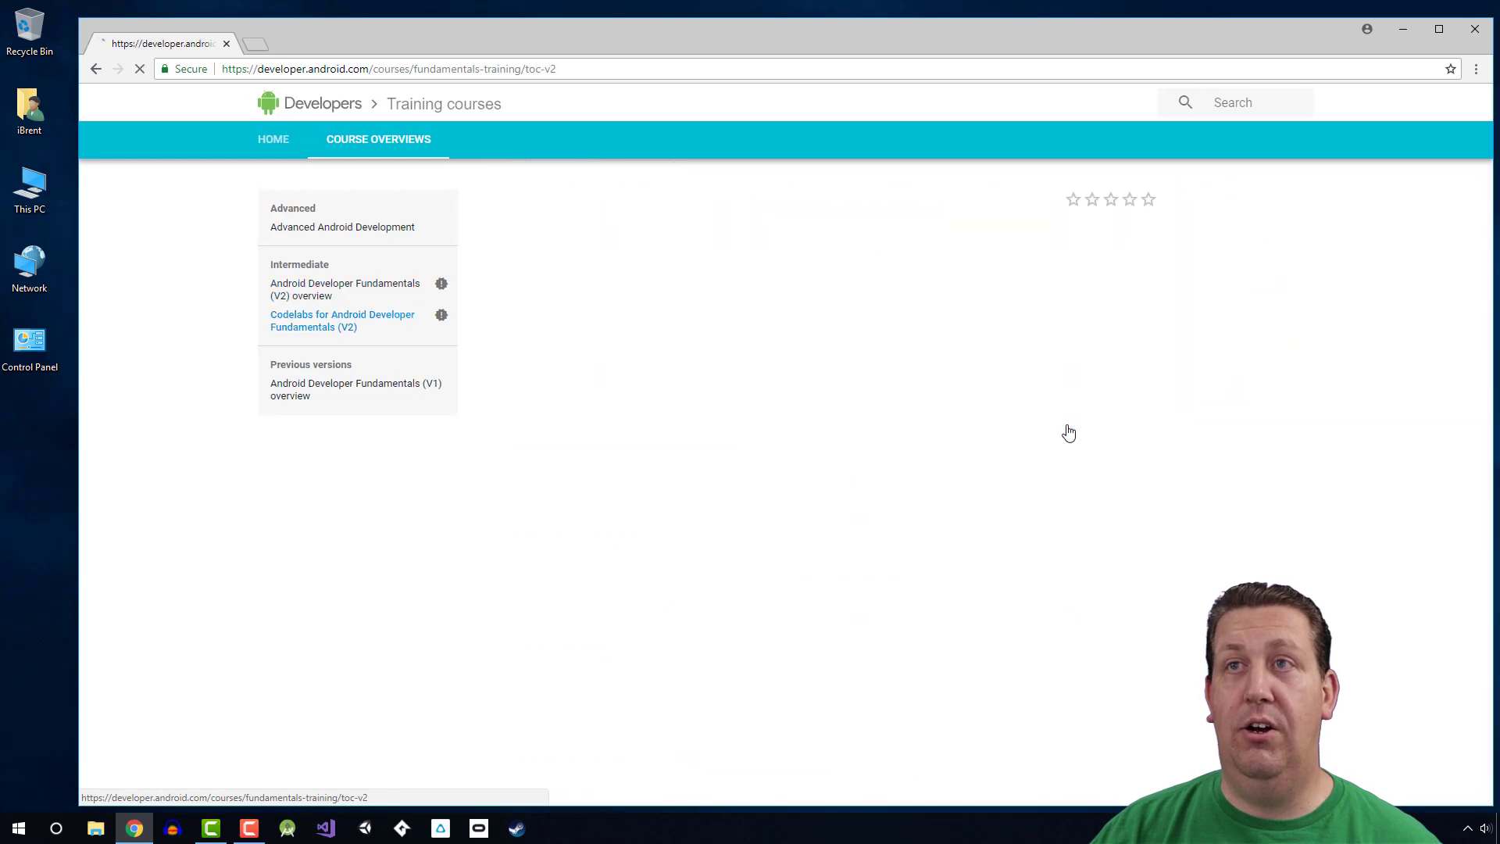
- Open the V2 codelabs list and scroll through the Unit 1: Get started lessons and back
{"action": "left_click", "coordinate": [342, 320]}
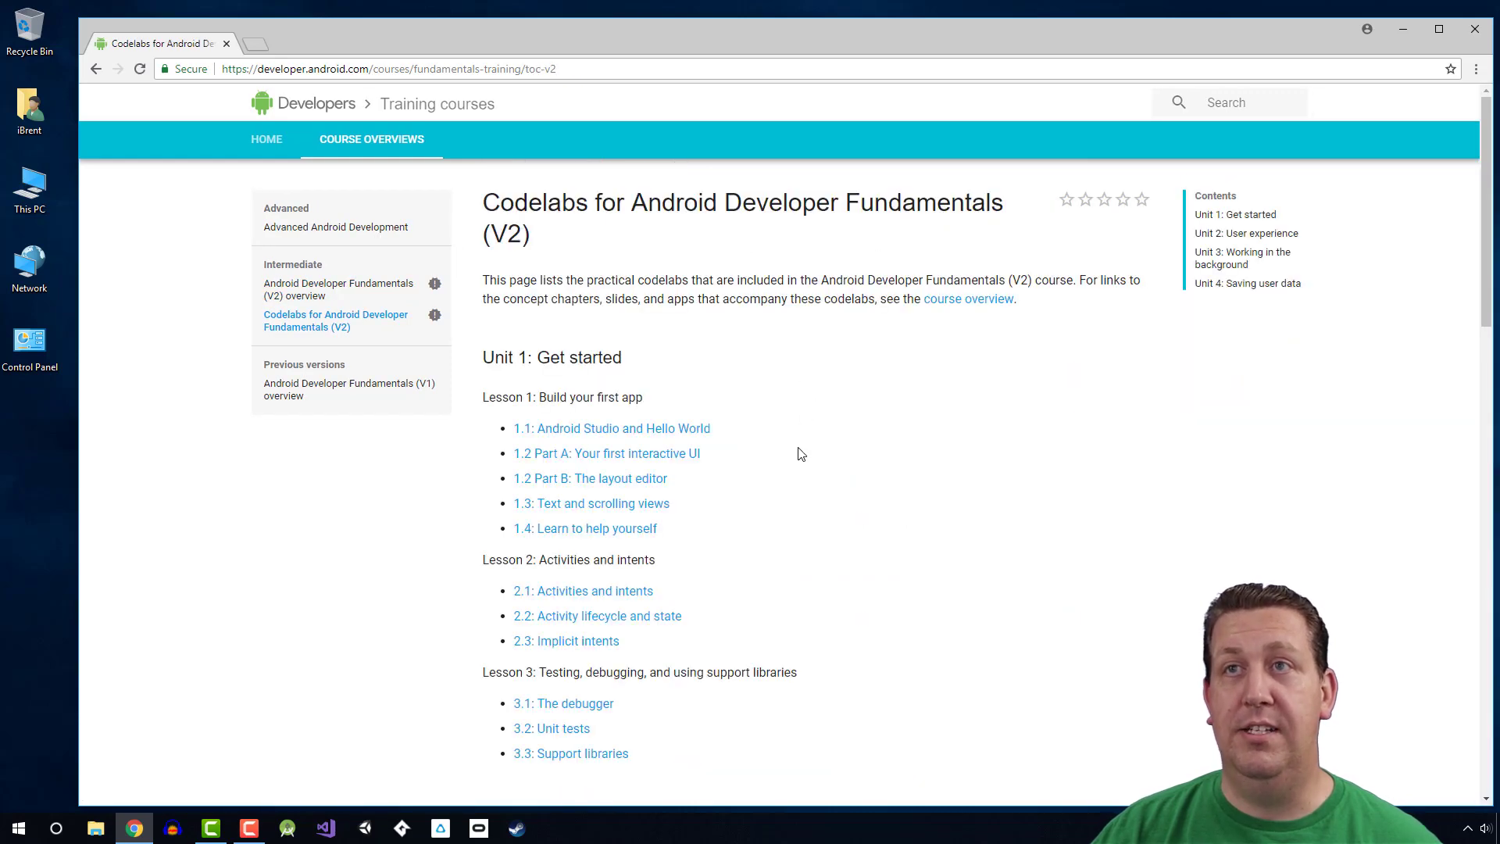
{"action": "scroll", "scroll_direction": "down", "scroll_amount": 3}
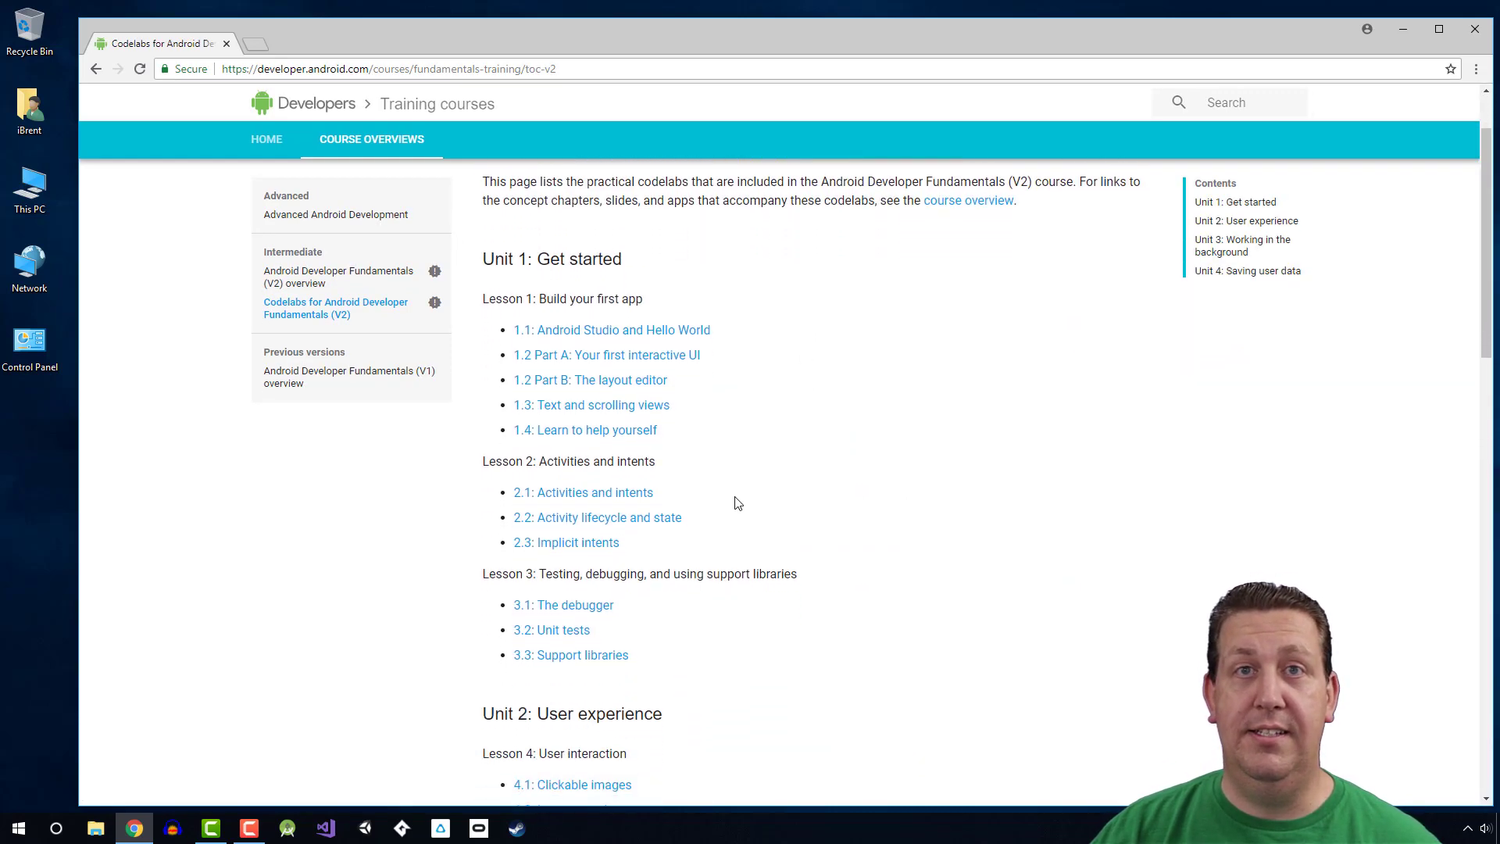
{"action": "scroll", "scroll_direction": "down", "scroll_amount": 3}
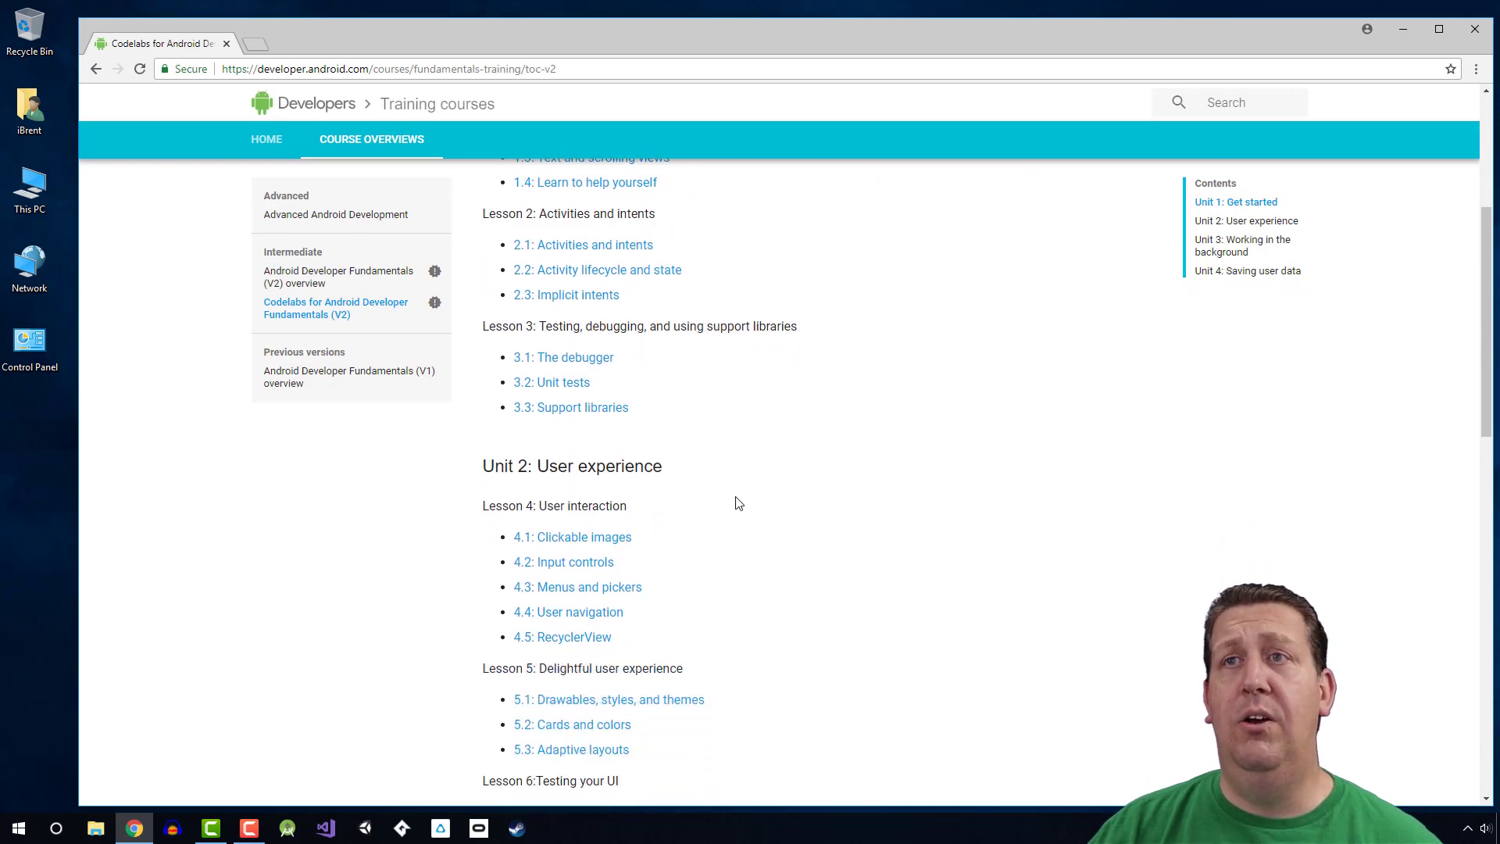
{"action": "scroll", "scroll_direction": "up", "scroll_amount": 3}
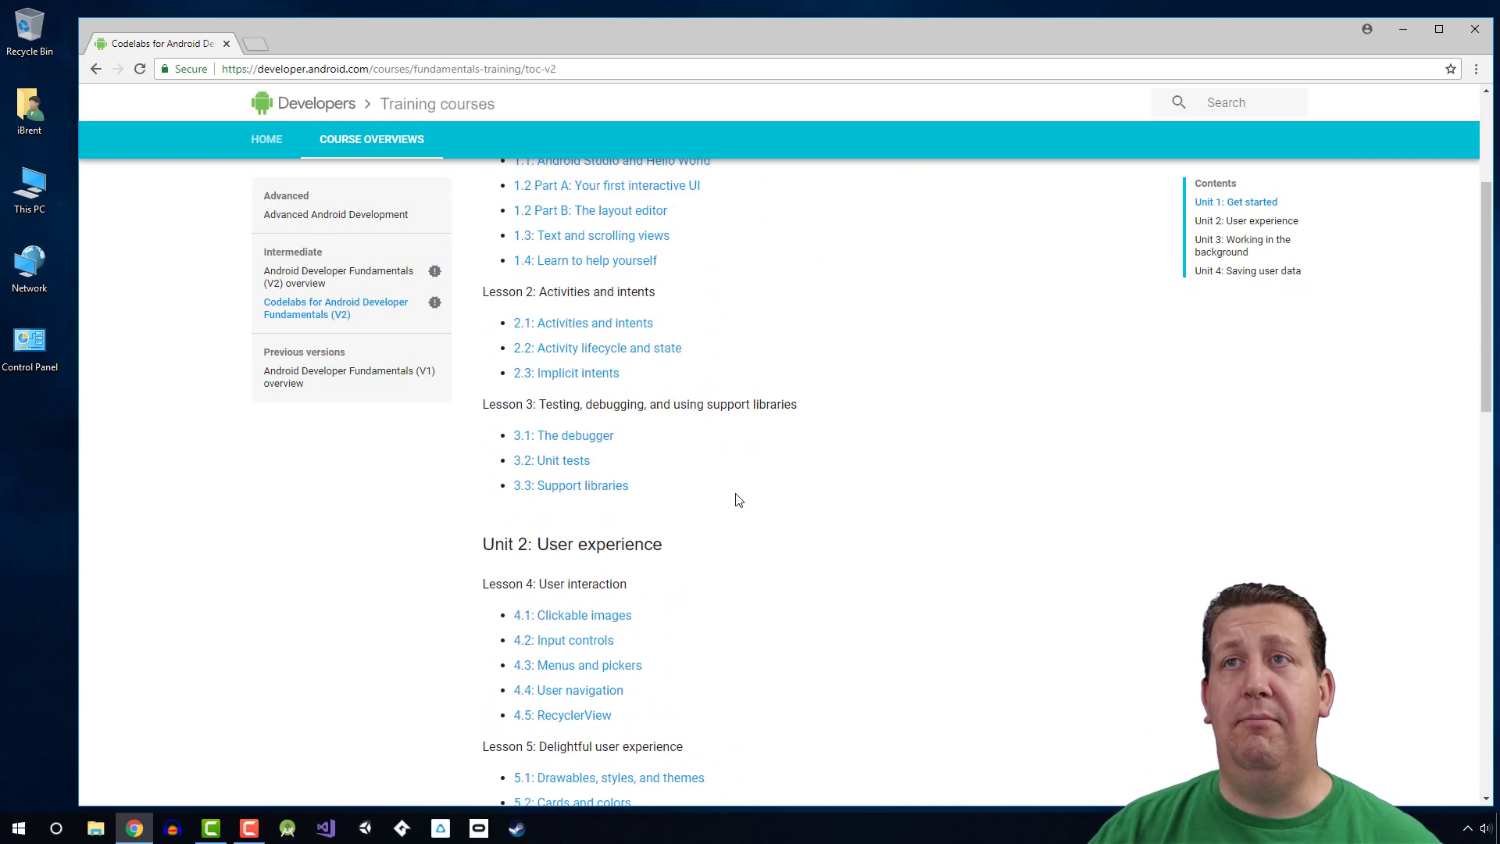
{"action": "scroll", "scroll_direction": "up", "scroll_amount": 3}
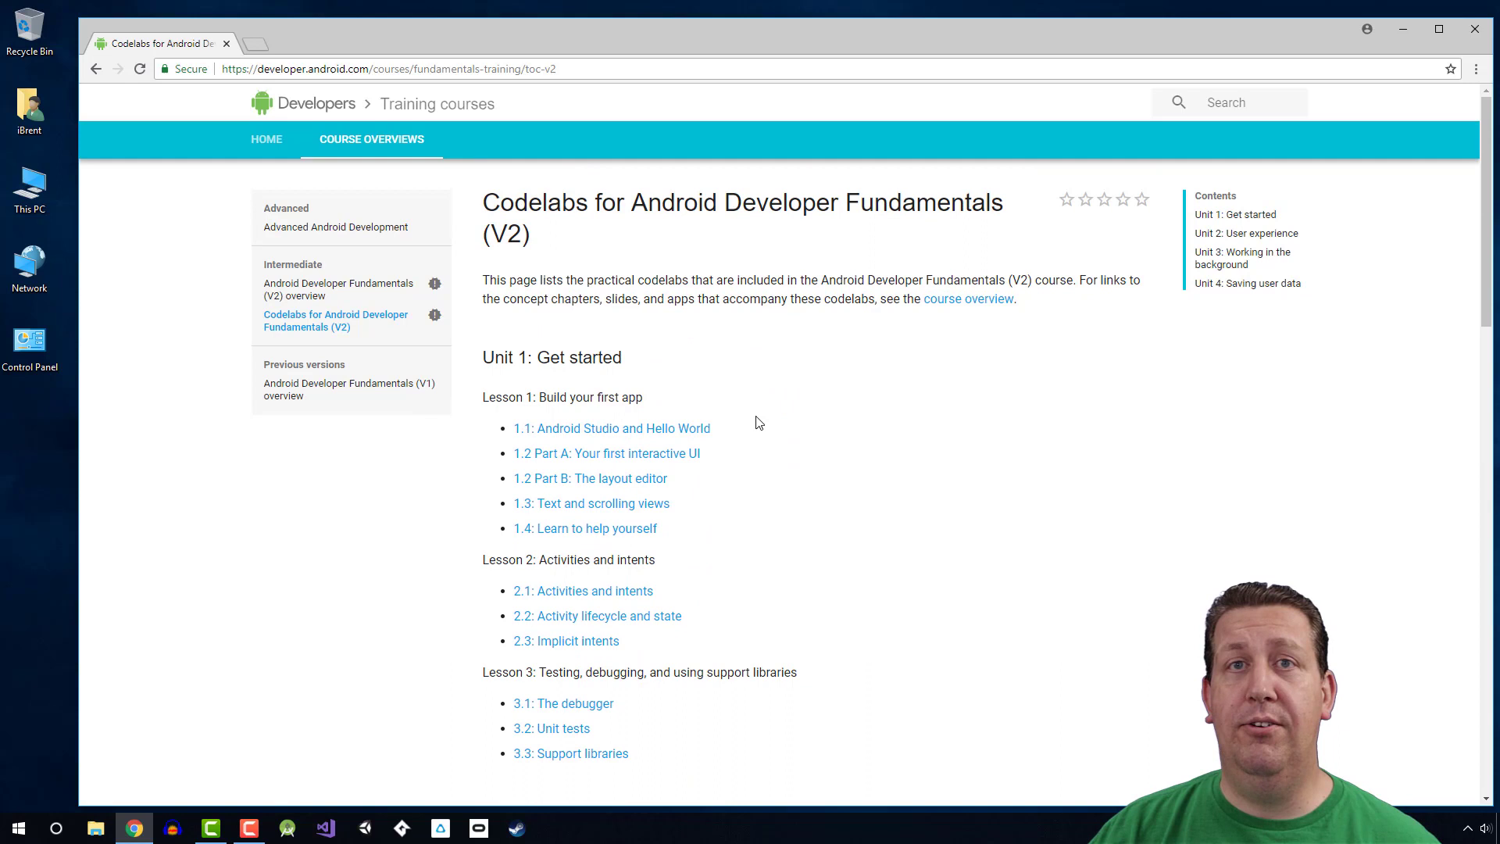
{"action": "mouse_move", "coordinate": [796, 385]}
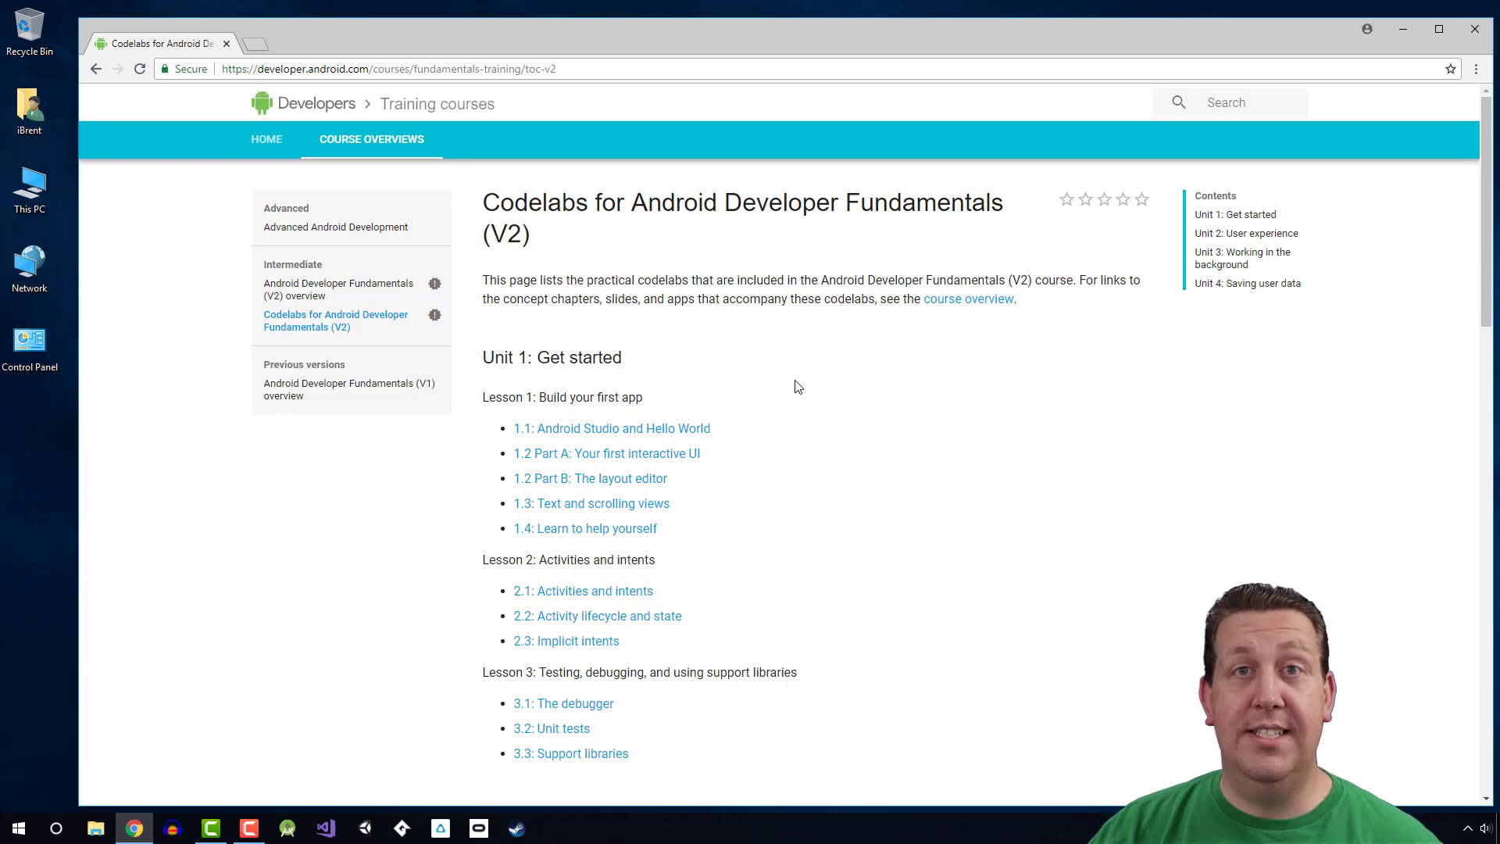
{"action": "mouse_move", "coordinate": [775, 418]}
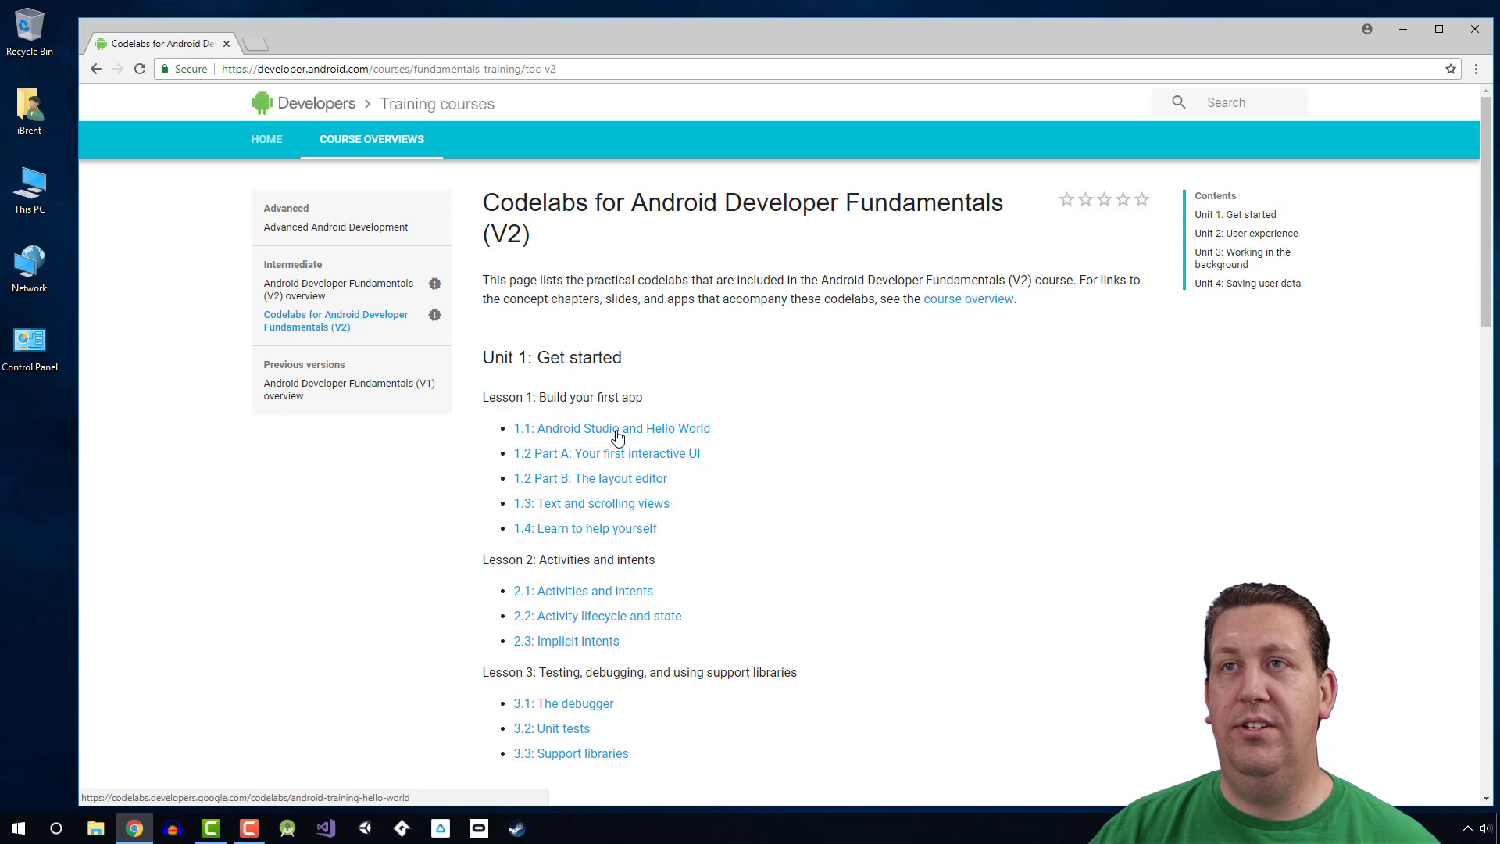
{"action": "left_click", "coordinate": [610, 427]}
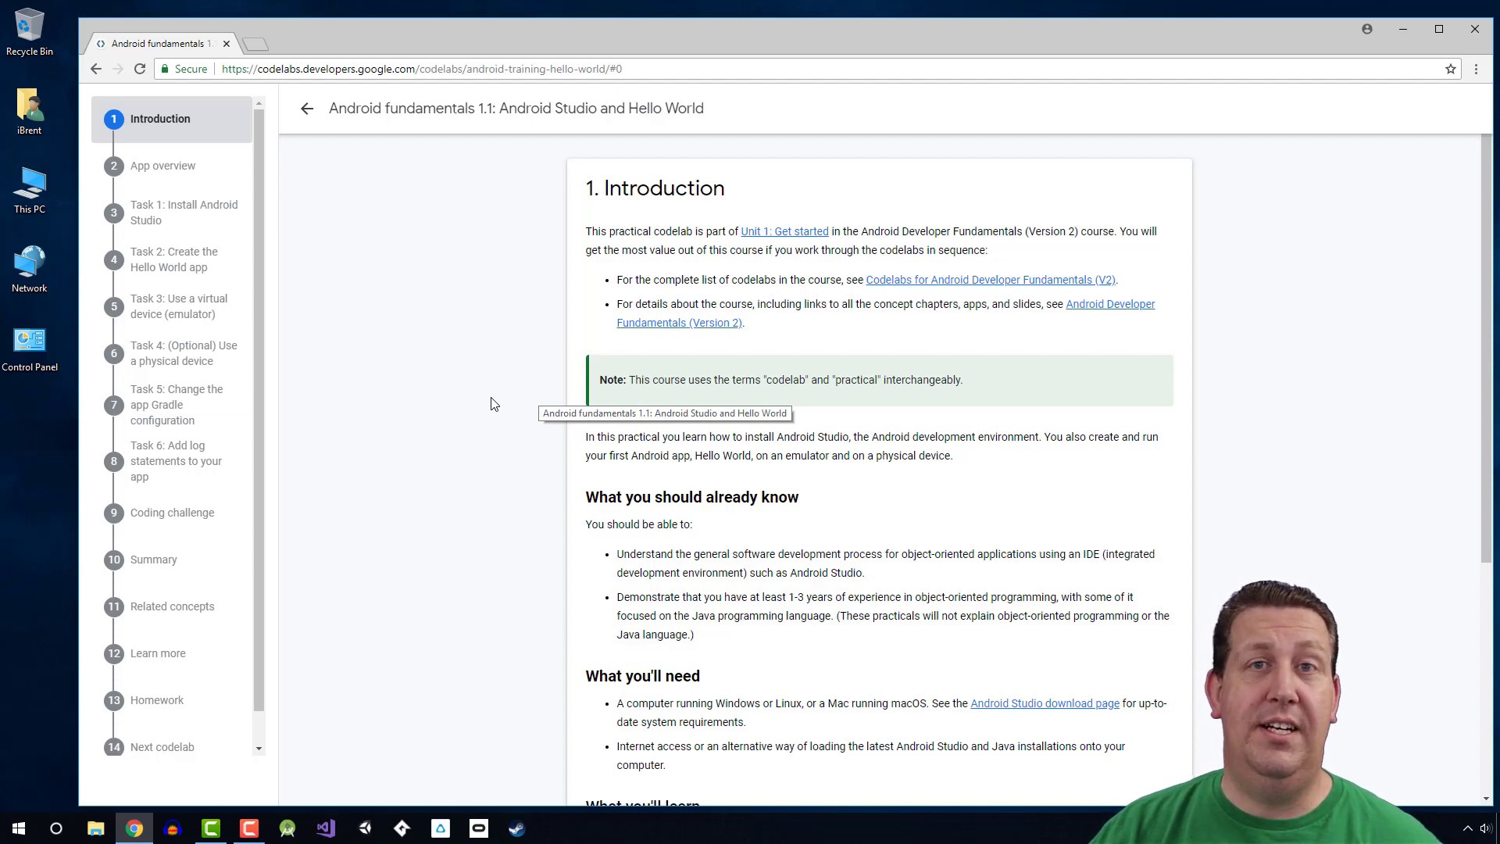
{"action": "mouse_move", "coordinate": [307, 153]}
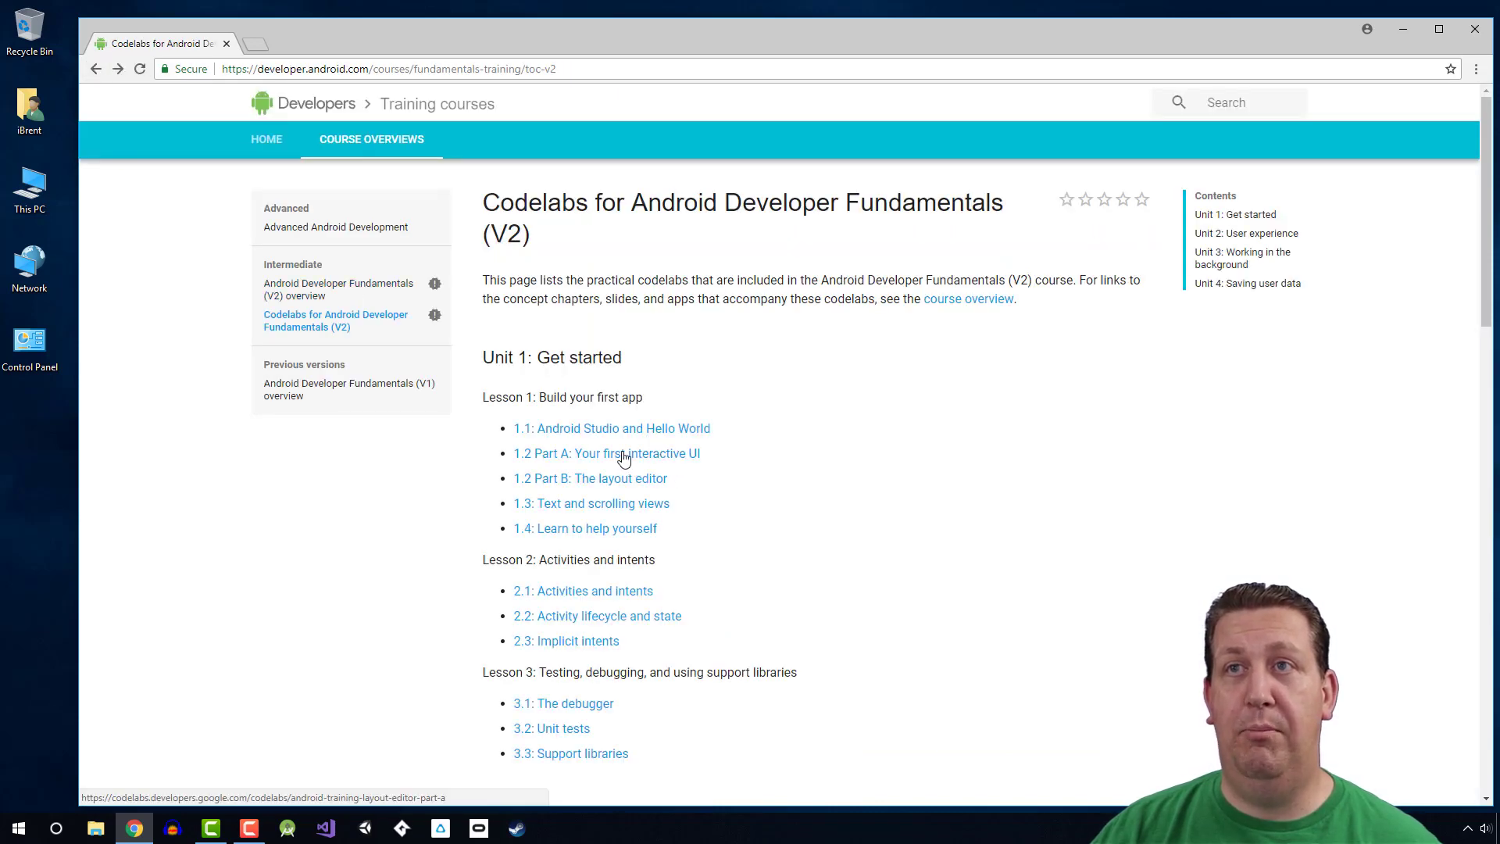
{"action": "mouse_move", "coordinate": [672, 464]}
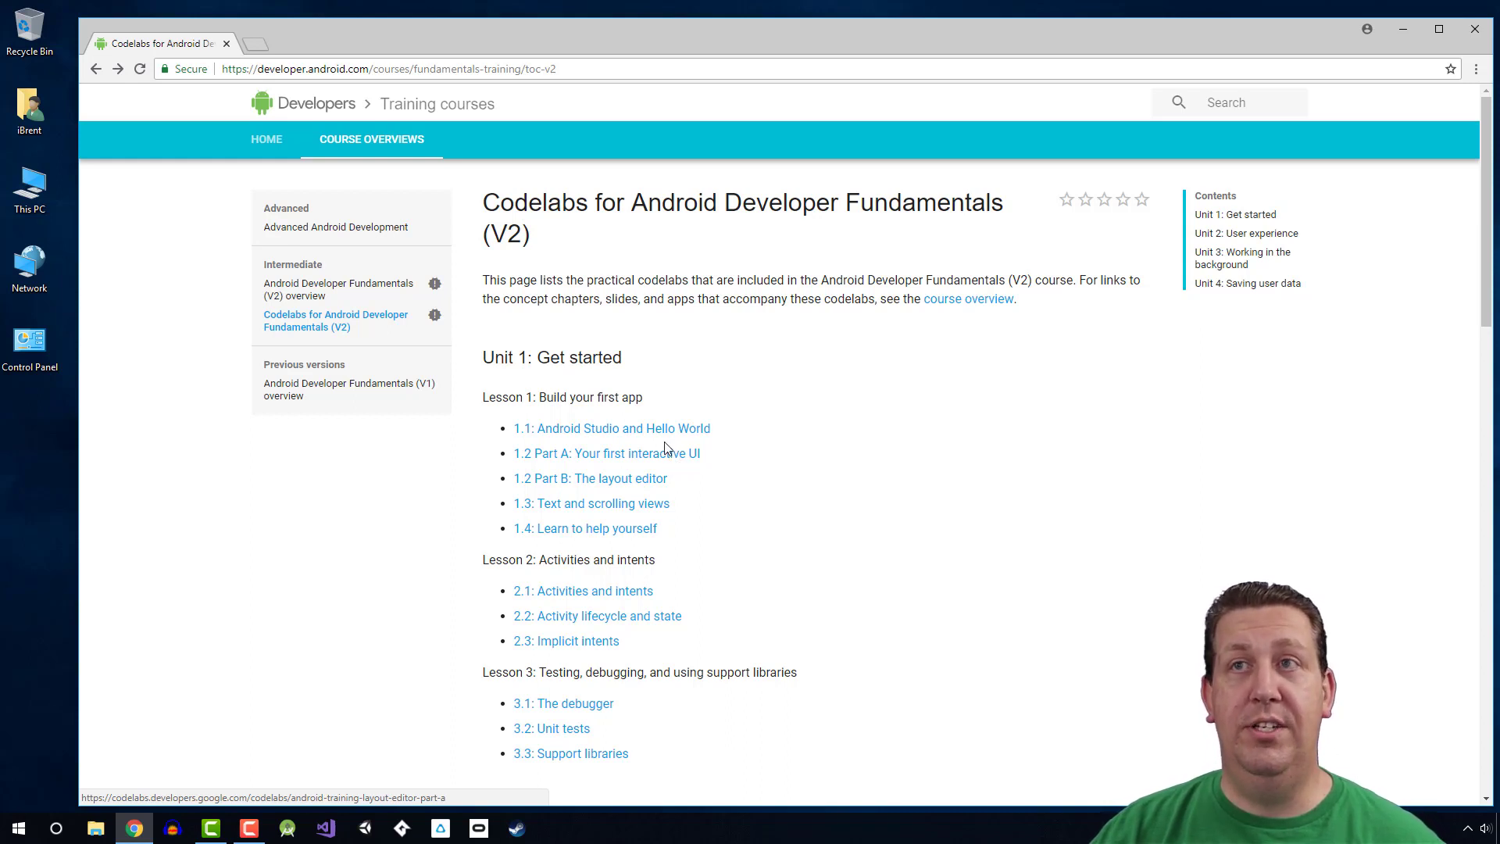
{"action": "mouse_move", "coordinate": [681, 460]}
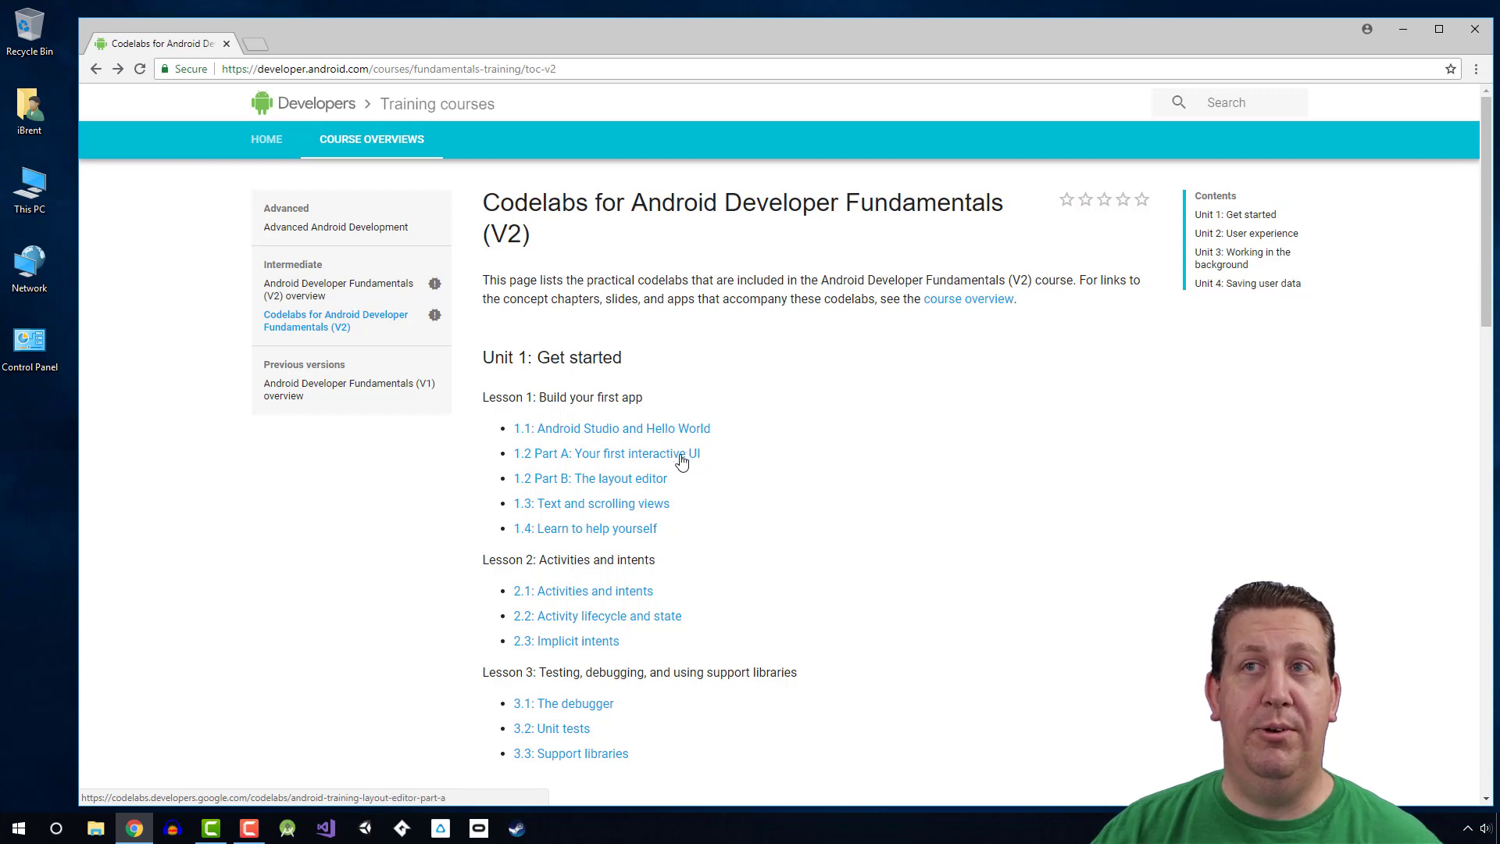
{"action": "mouse_move", "coordinate": [678, 463]}
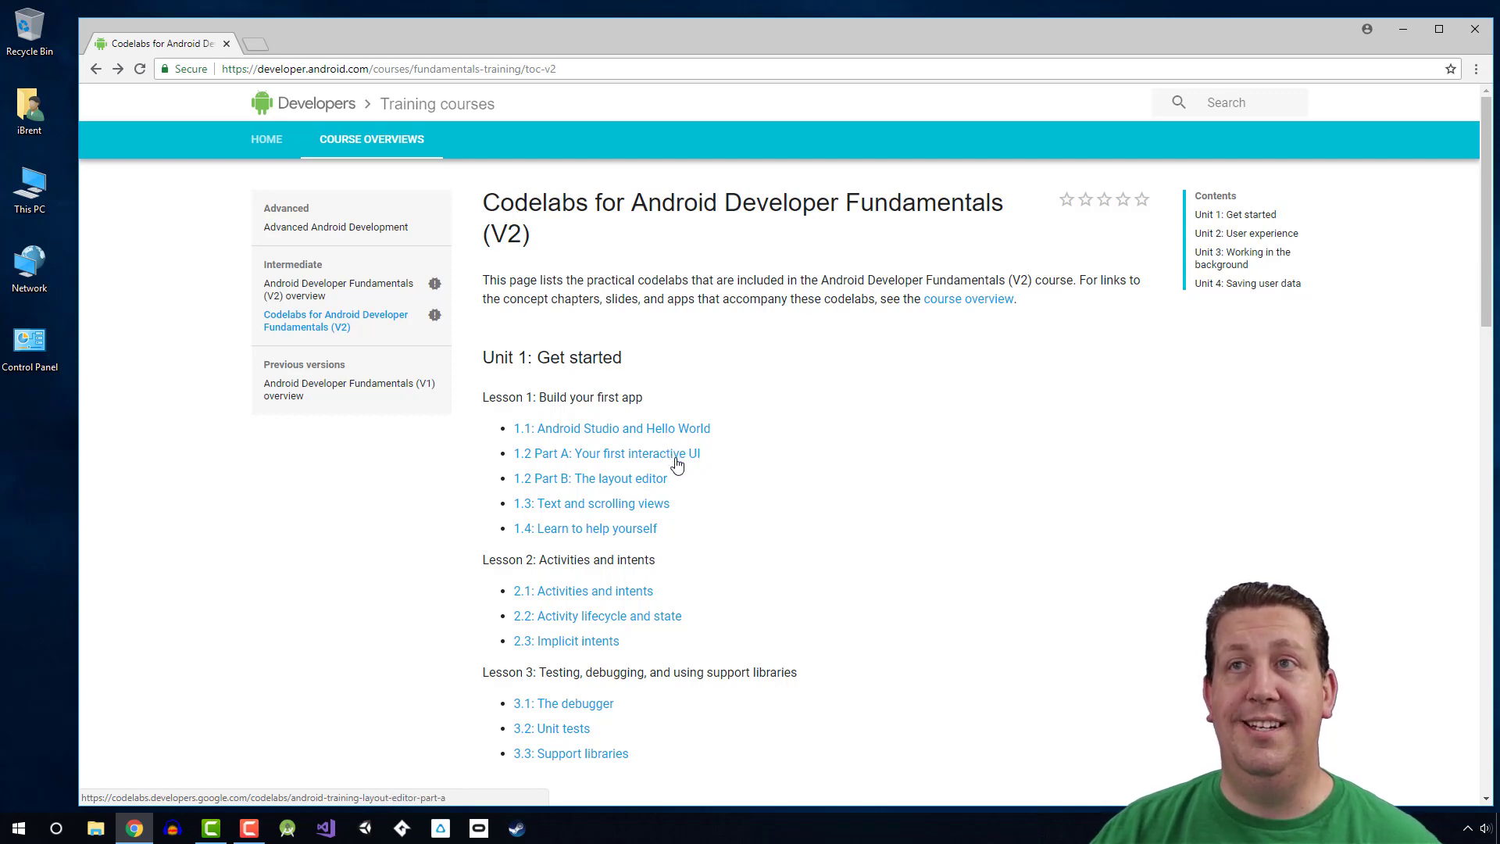
- Scroll to the bottom of the codelabs list, reaching Unit 4: Saving user data
{"action": "scroll", "scroll_direction": "down", "scroll_amount": 3}
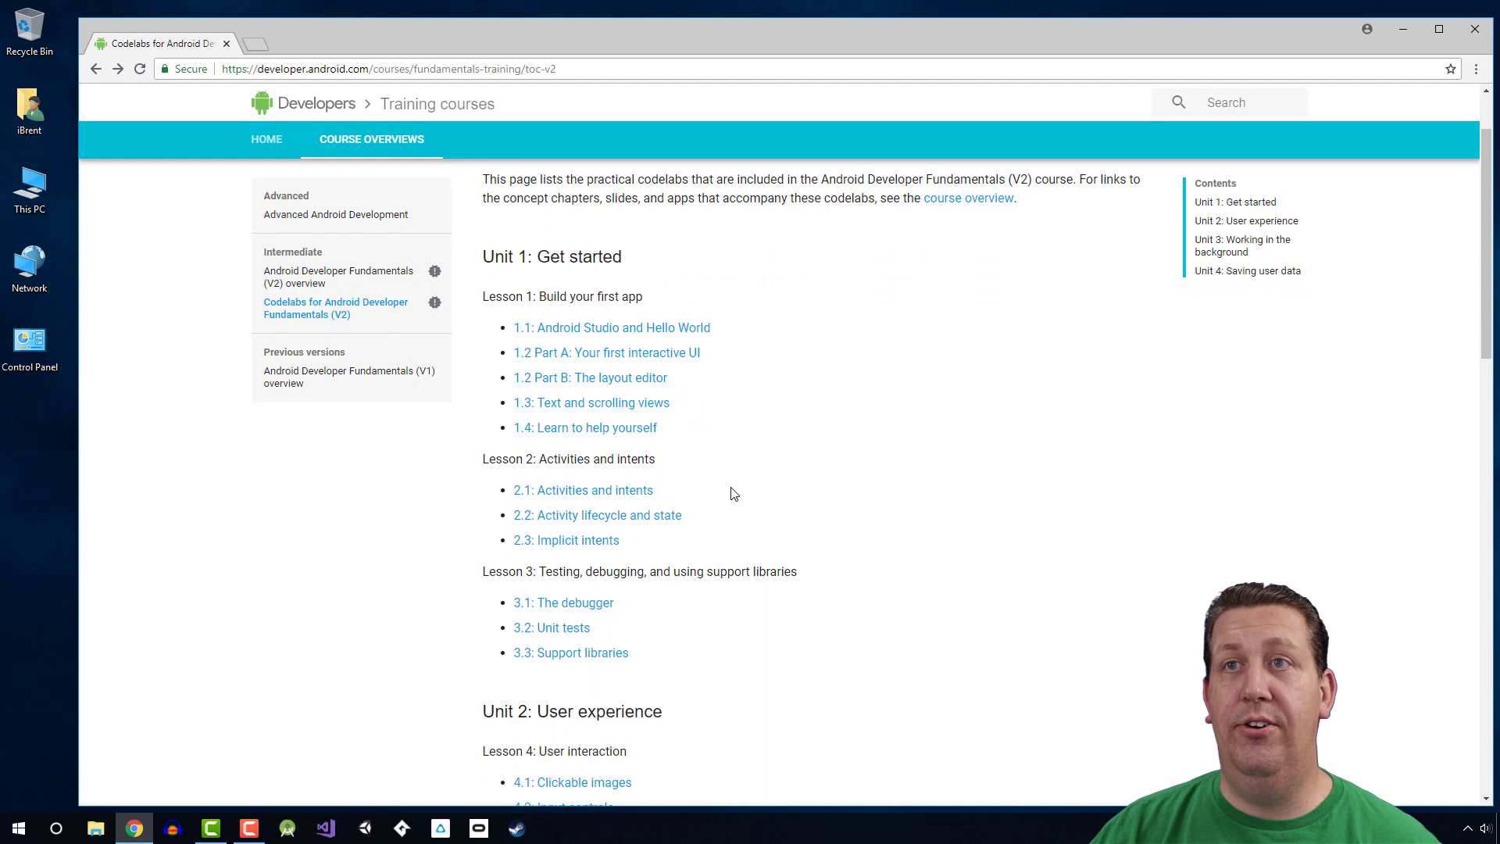
{"action": "scroll", "scroll_direction": "down", "scroll_amount": 3}
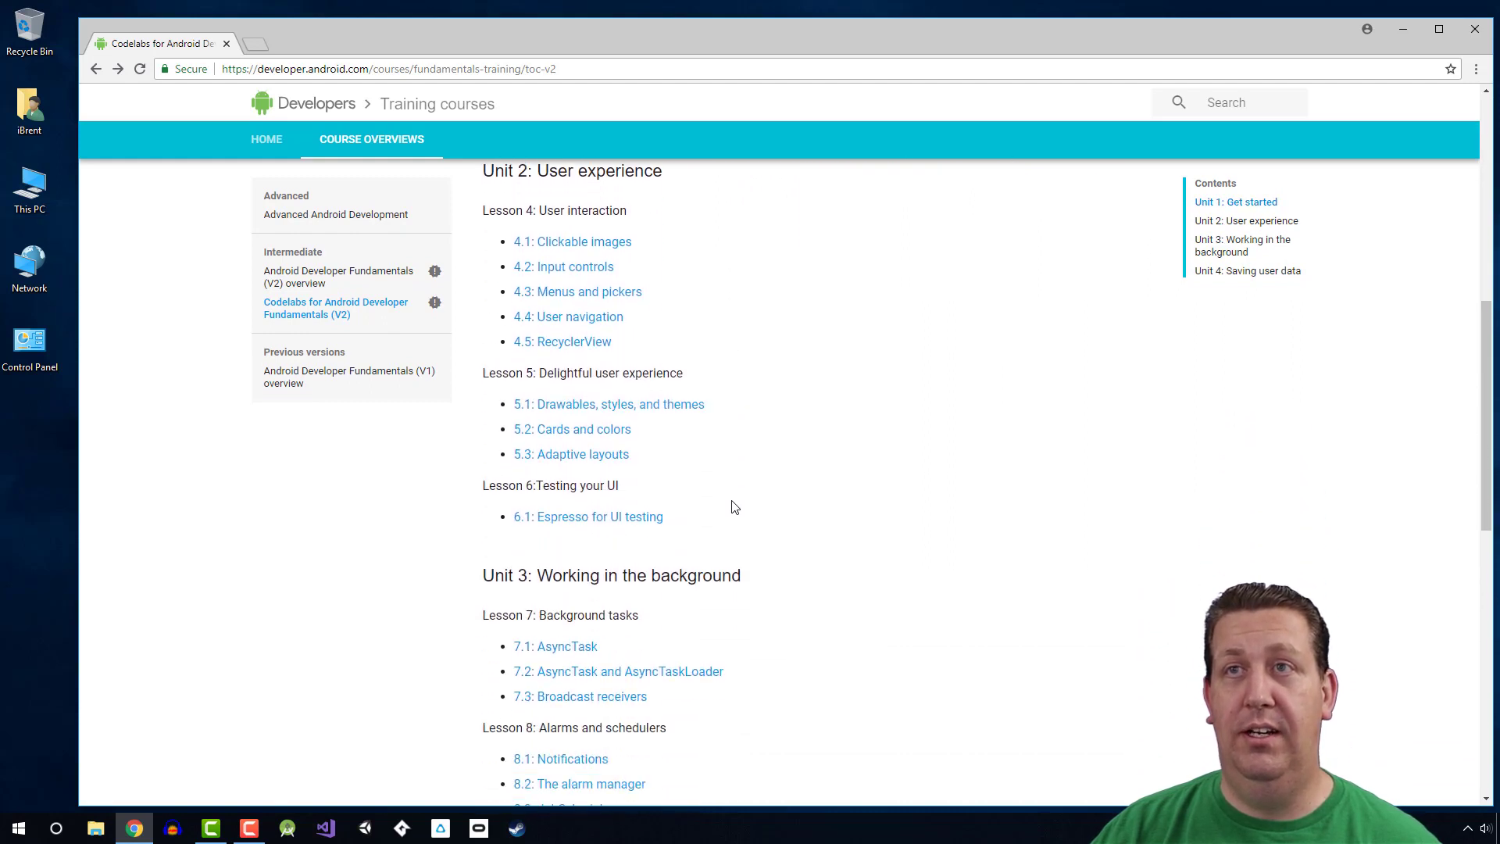
{"action": "scroll", "scroll_direction": "down", "scroll_amount": 3}
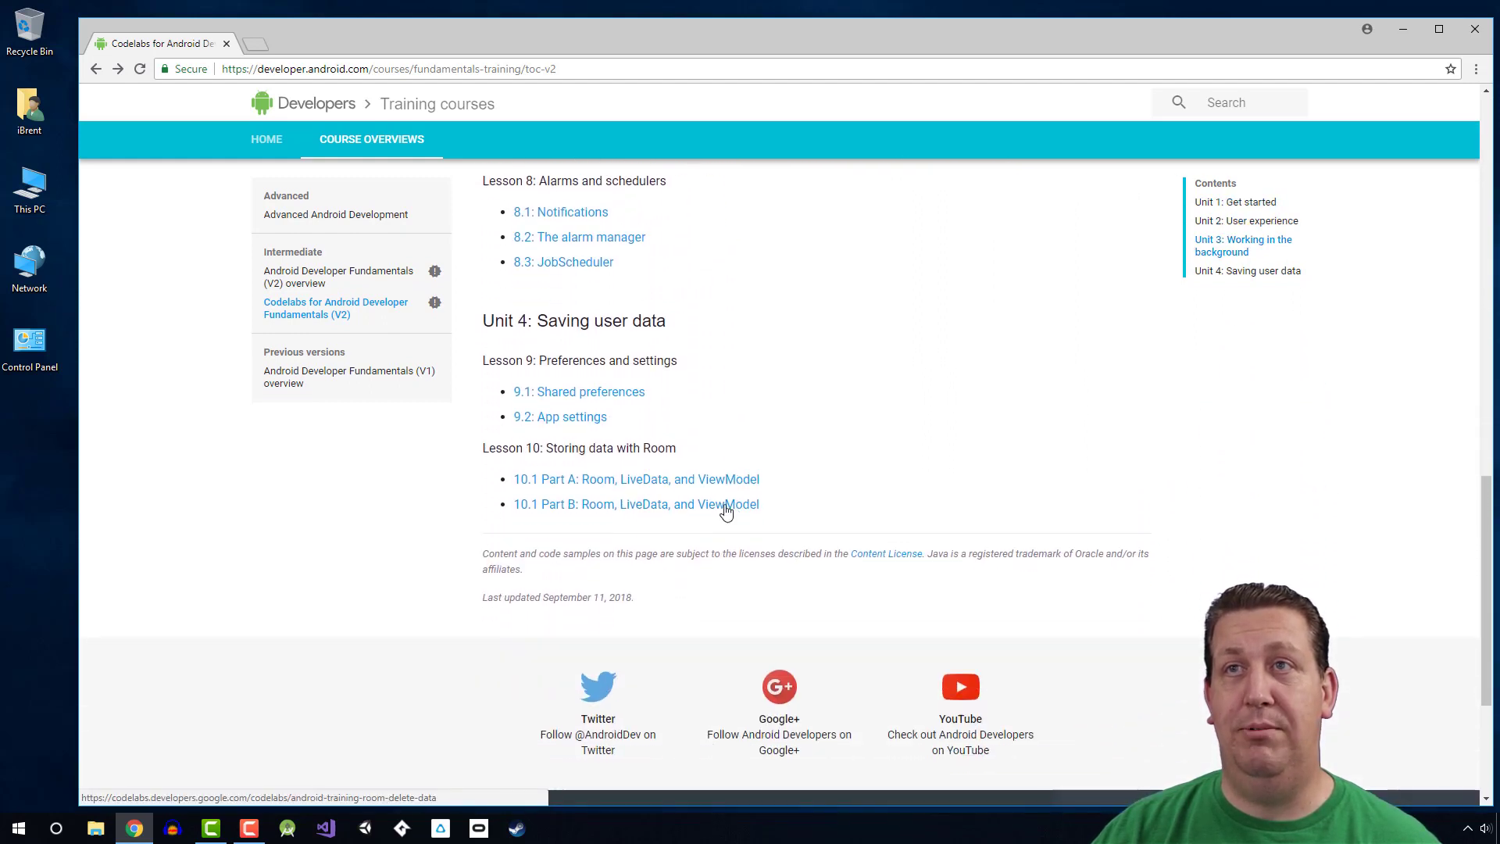